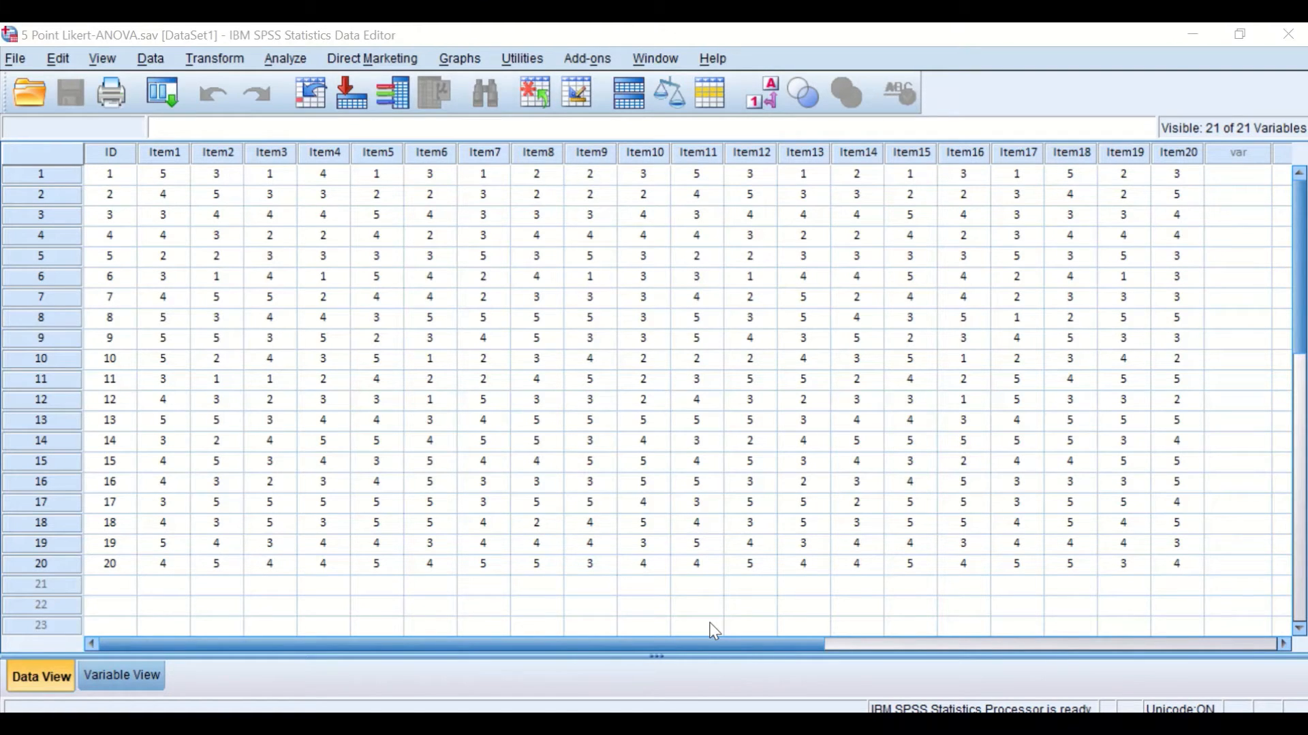
mouse_move(512, 284)
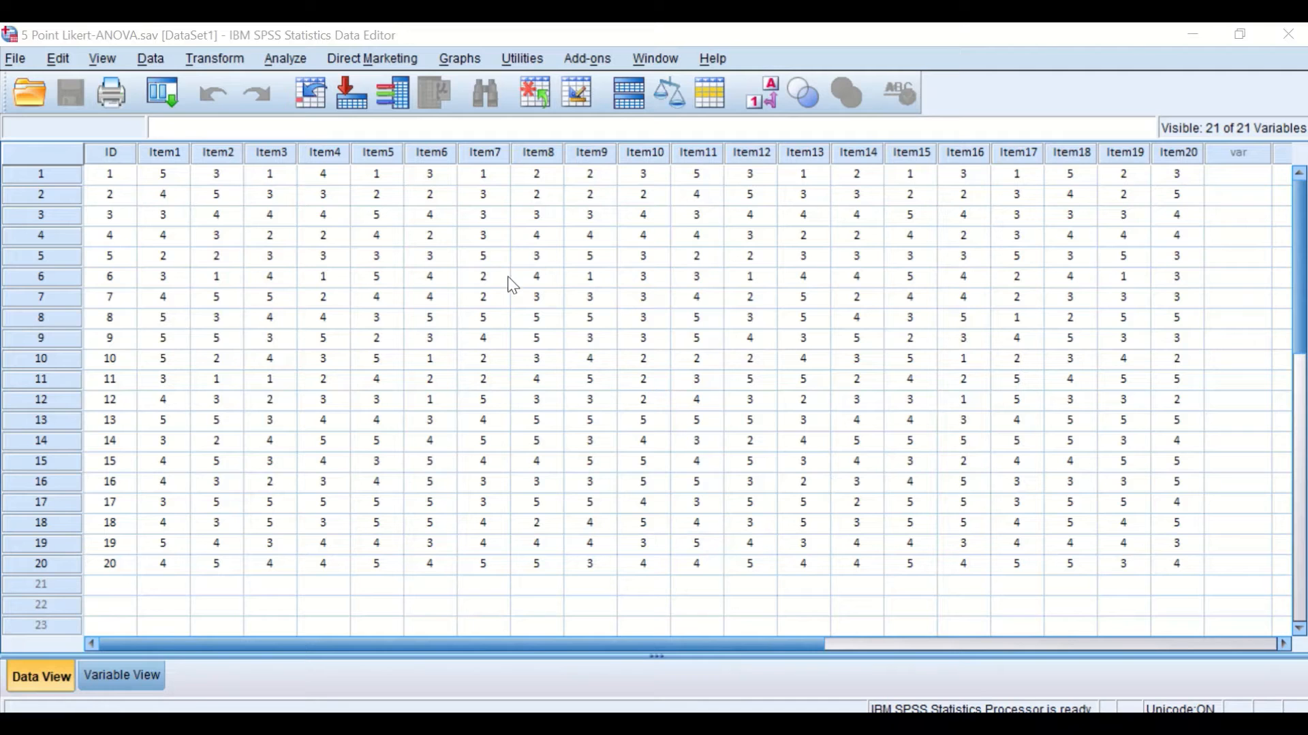
Step: Show the Analyze > Scale menu listing the Reliability Analysis command
click(285, 58)
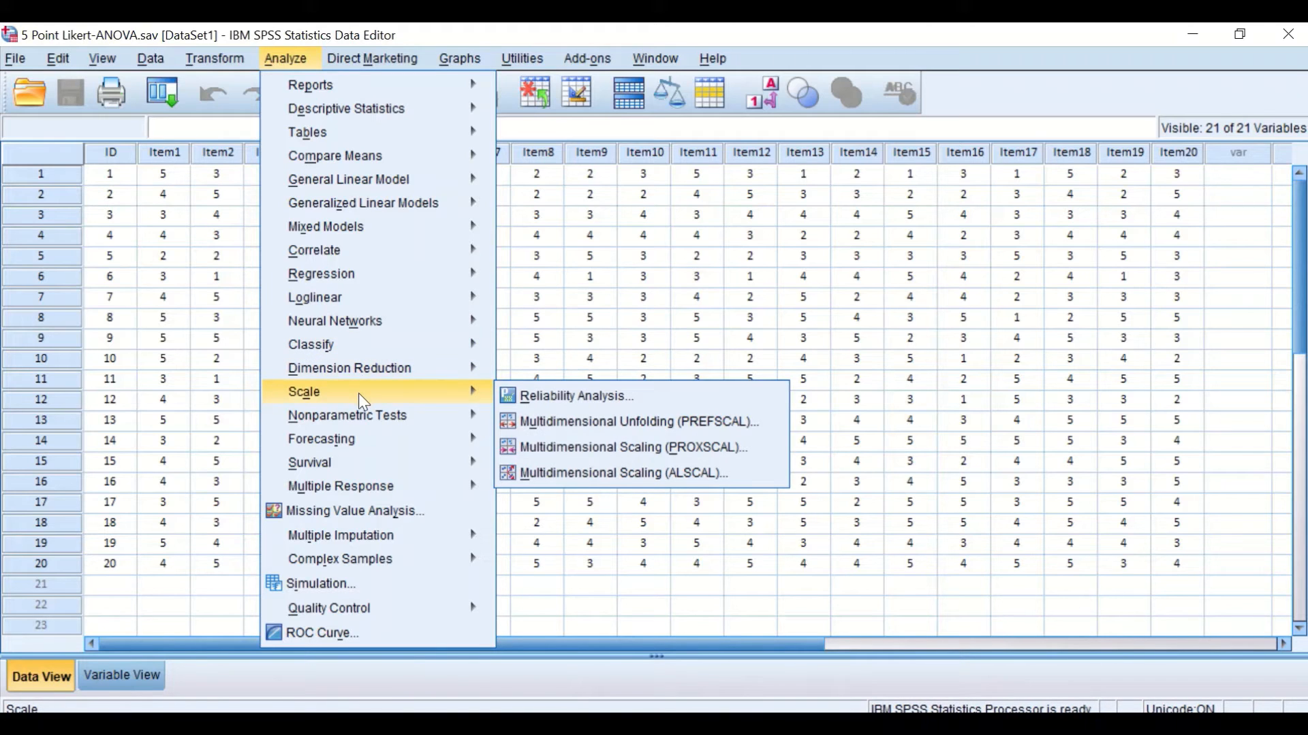
mouse_move(575, 397)
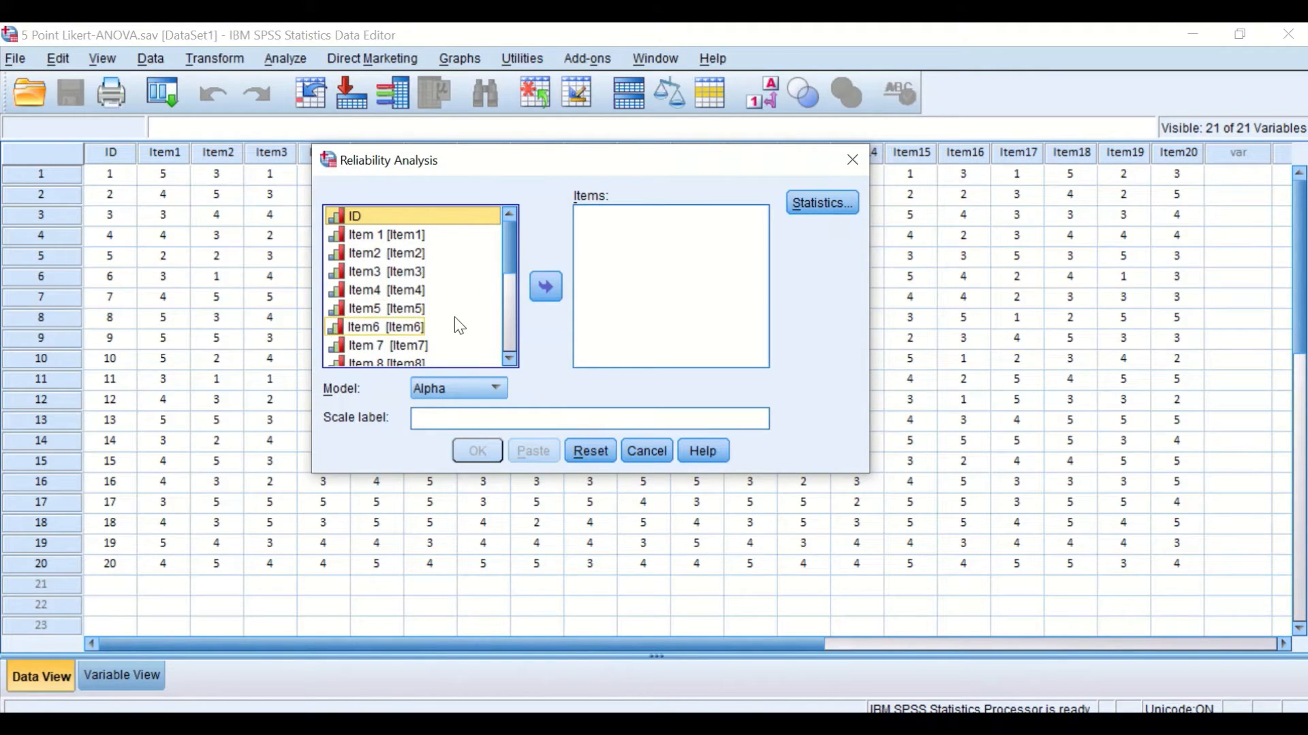
mouse_move(400, 254)
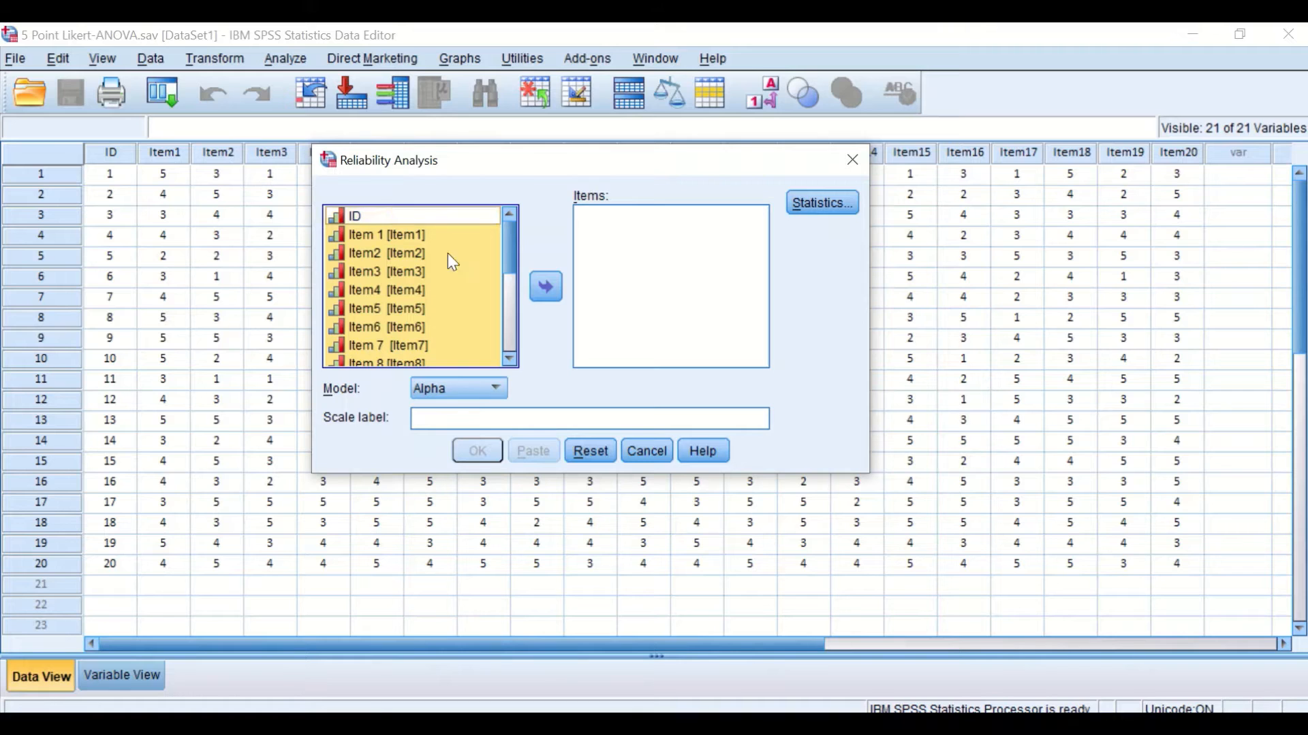
Step: Move Item1 through Item20 into the Items list, leaving ID out, with Alpha as model
click(544, 287)
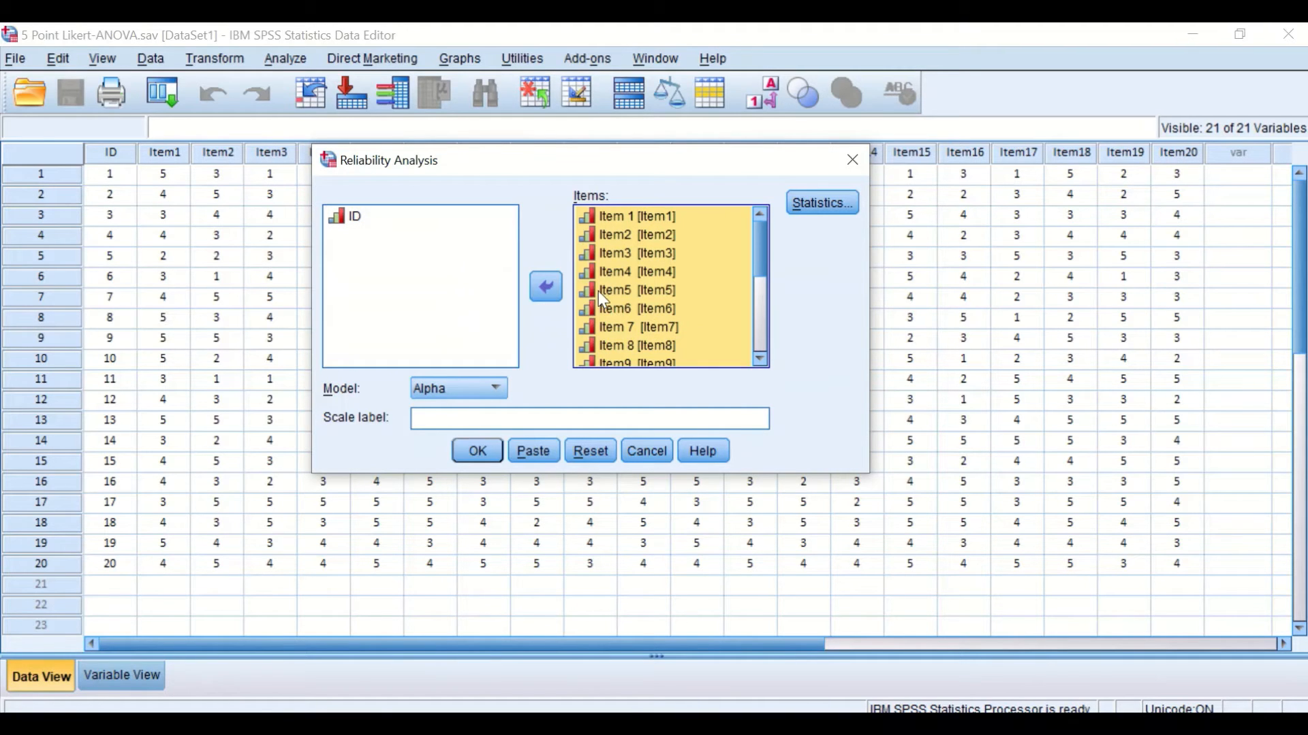
mouse_move(613, 234)
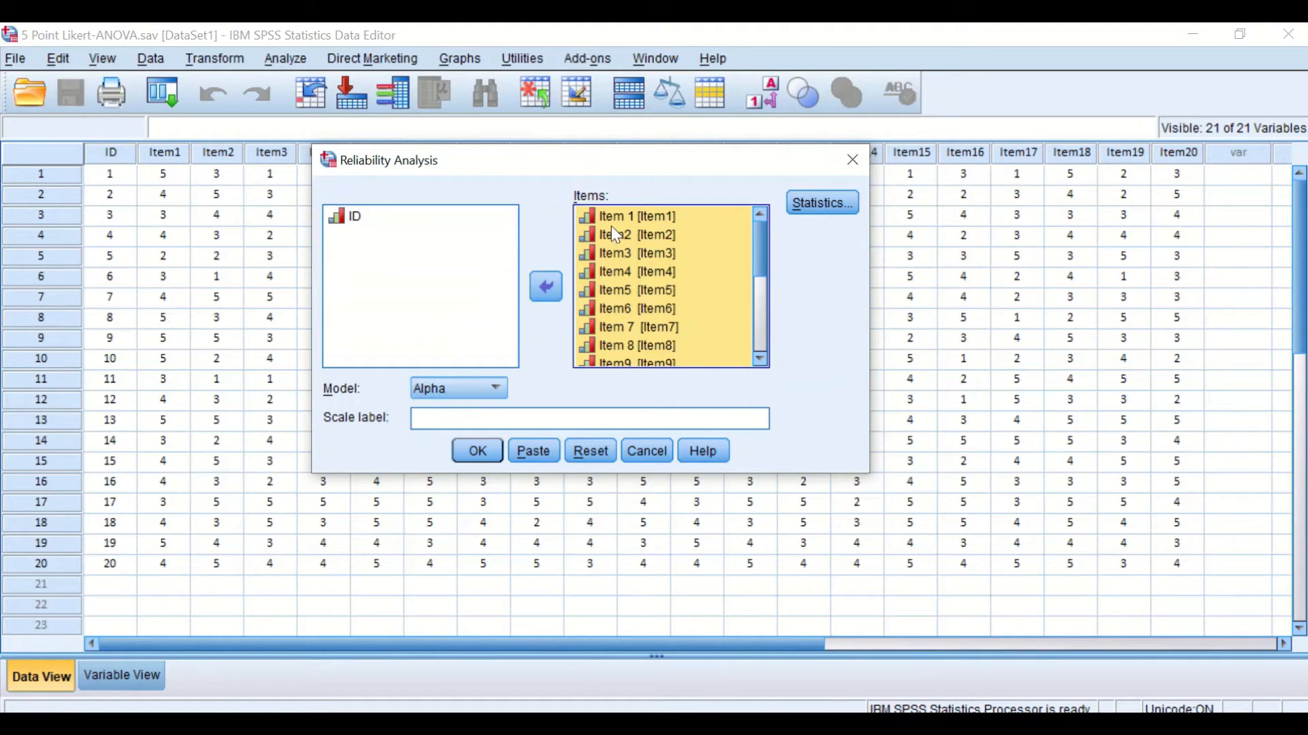
mouse_move(473, 392)
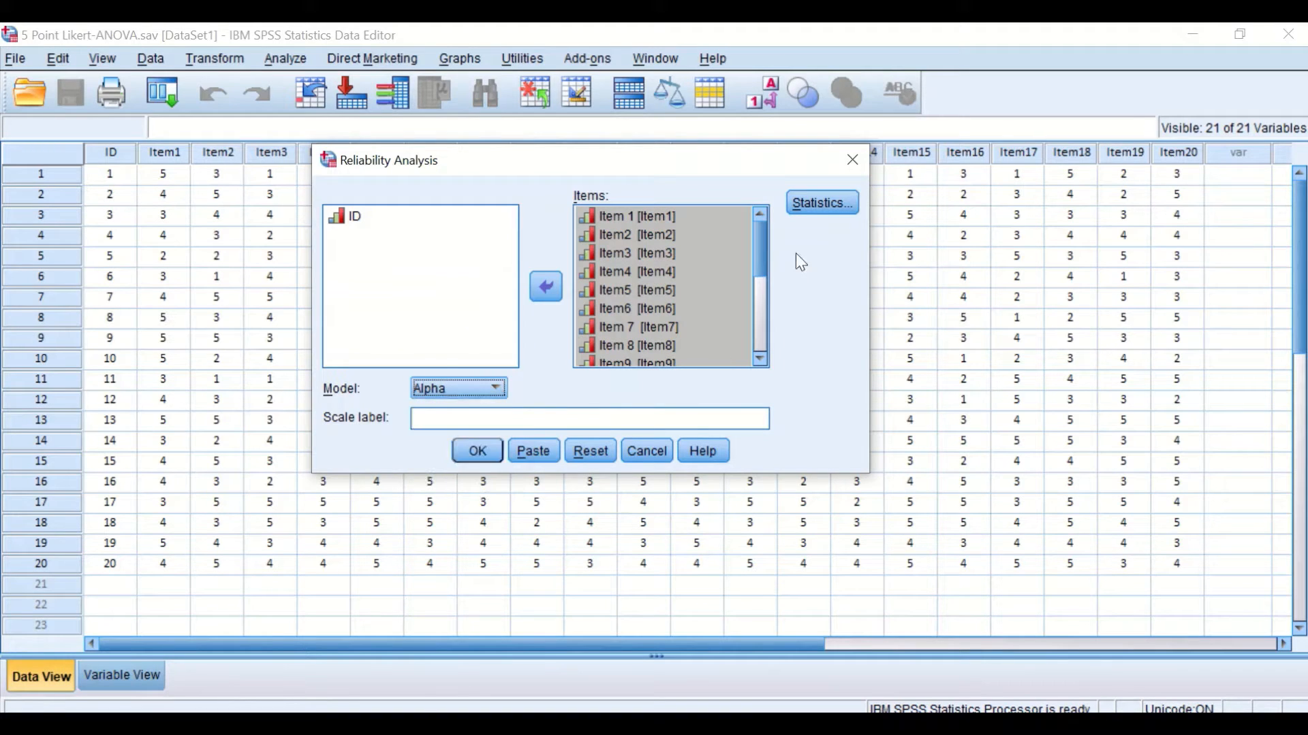
Step: Run the reliability analysis with an F-test ANOVA table, yielding Cronbach's Alpha .814
click(820, 203)
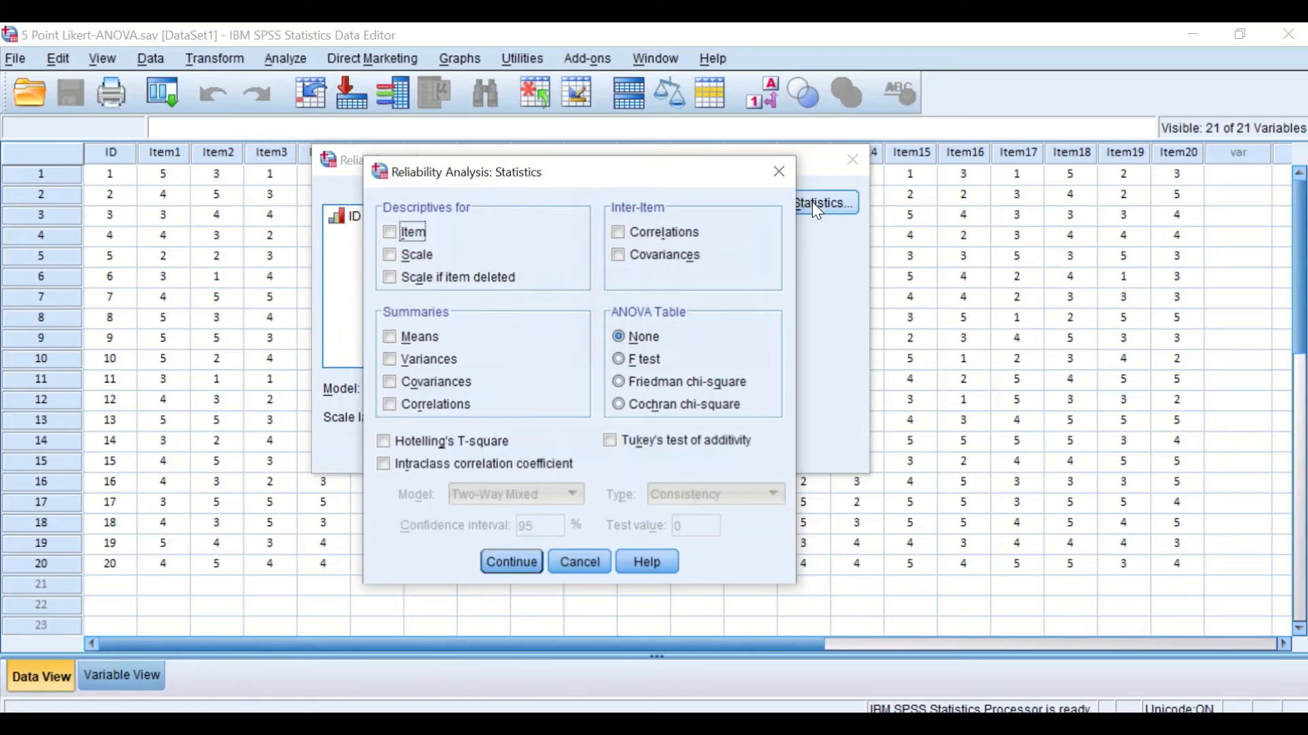
mouse_move(718, 297)
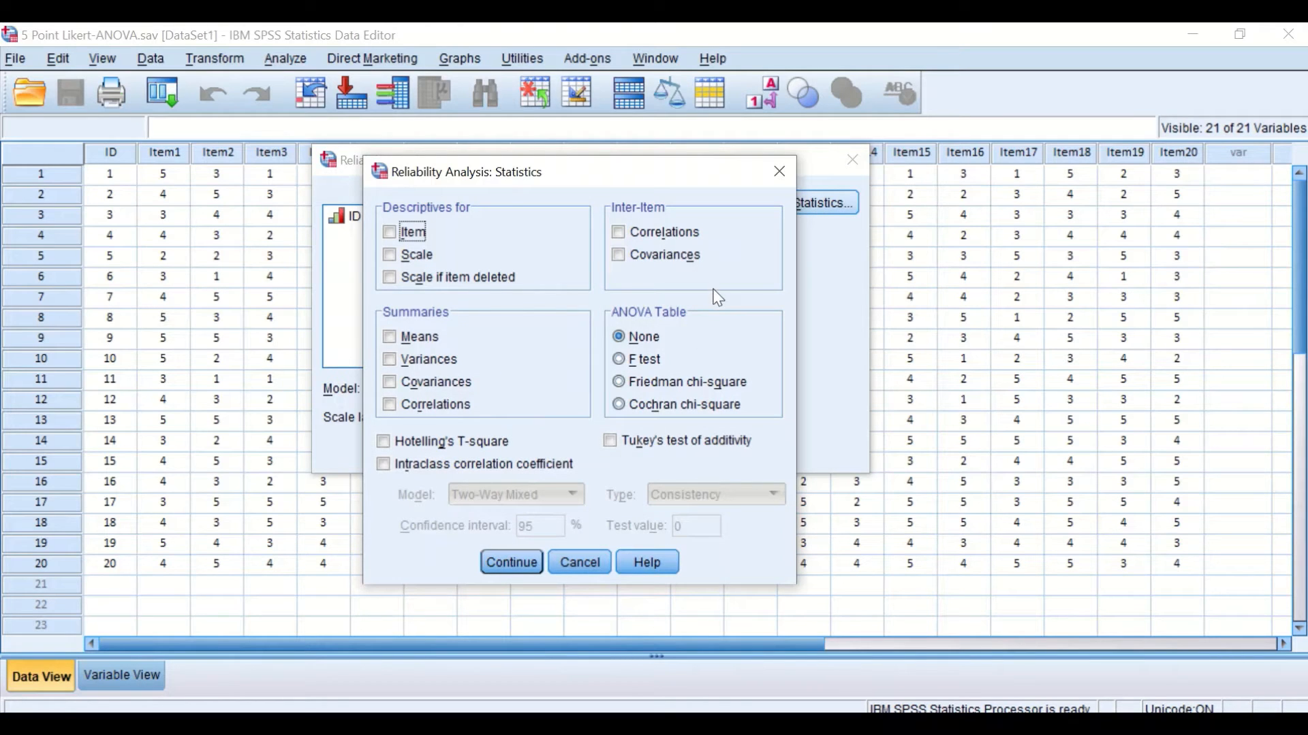
mouse_move(511, 308)
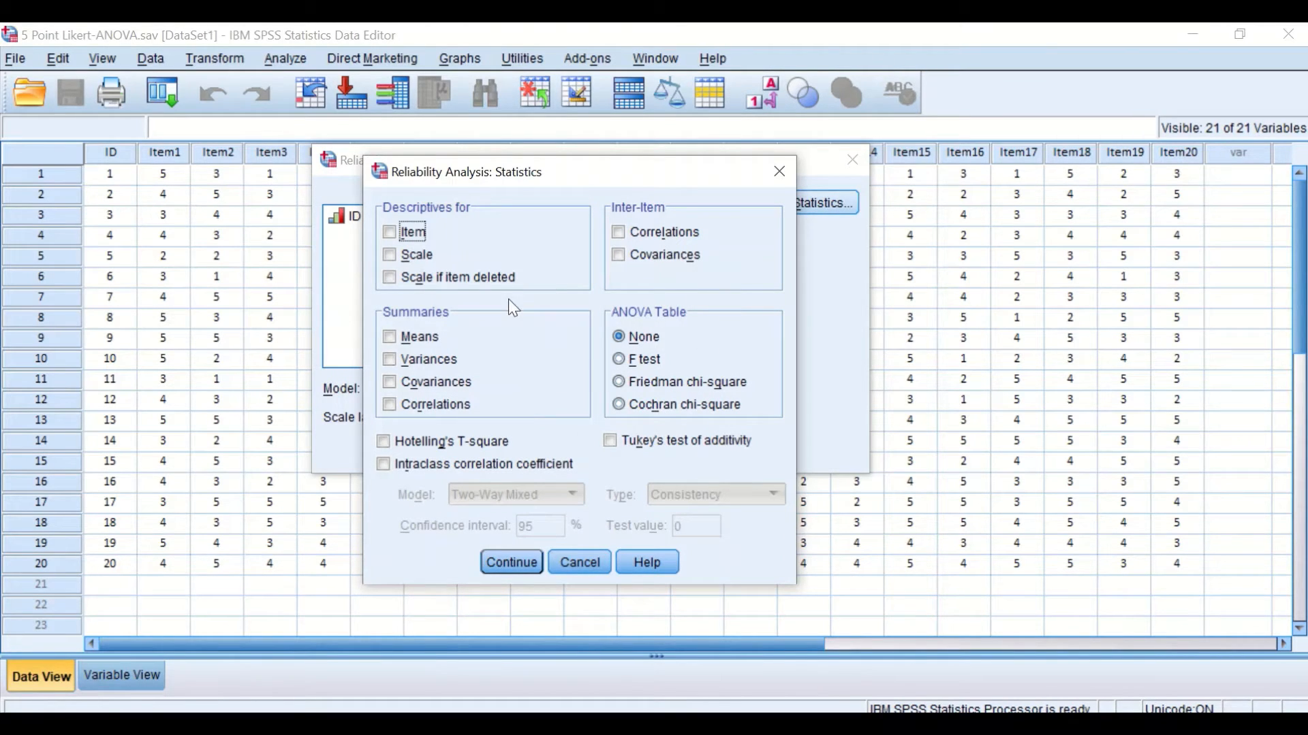
mouse_move(728, 362)
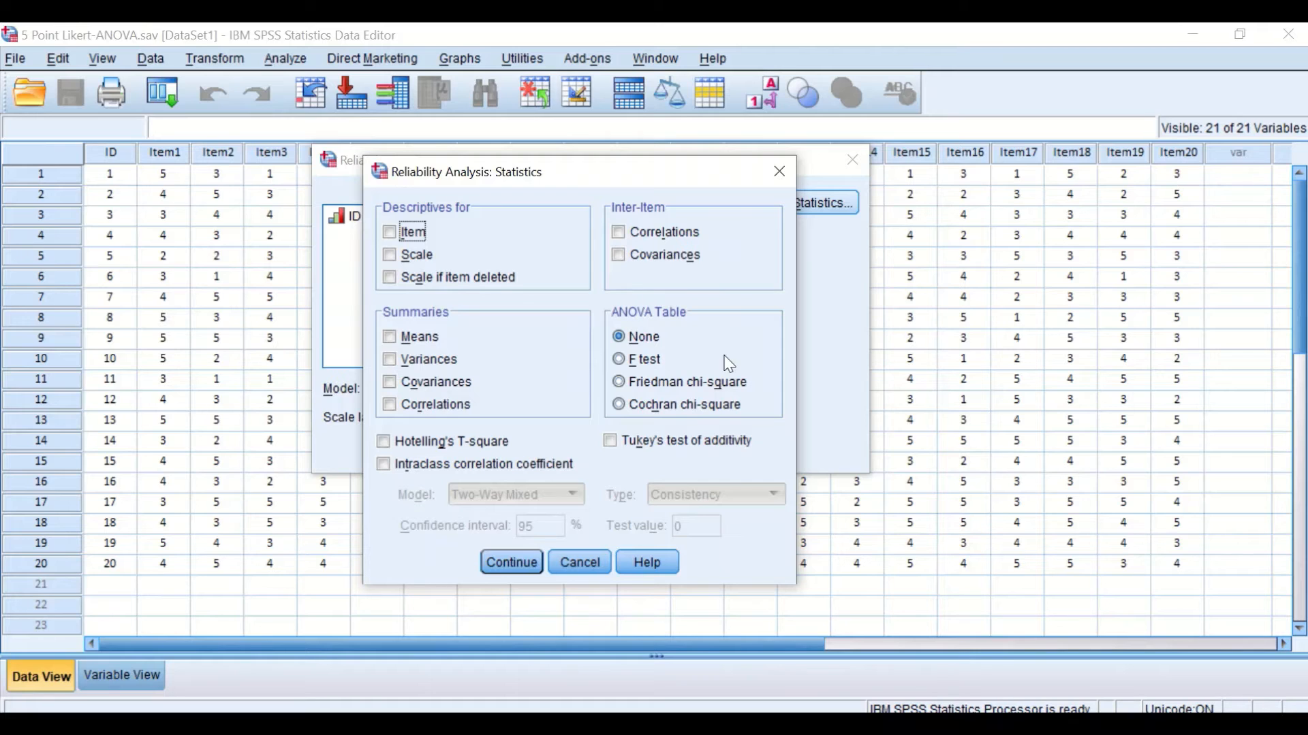
mouse_move(688, 382)
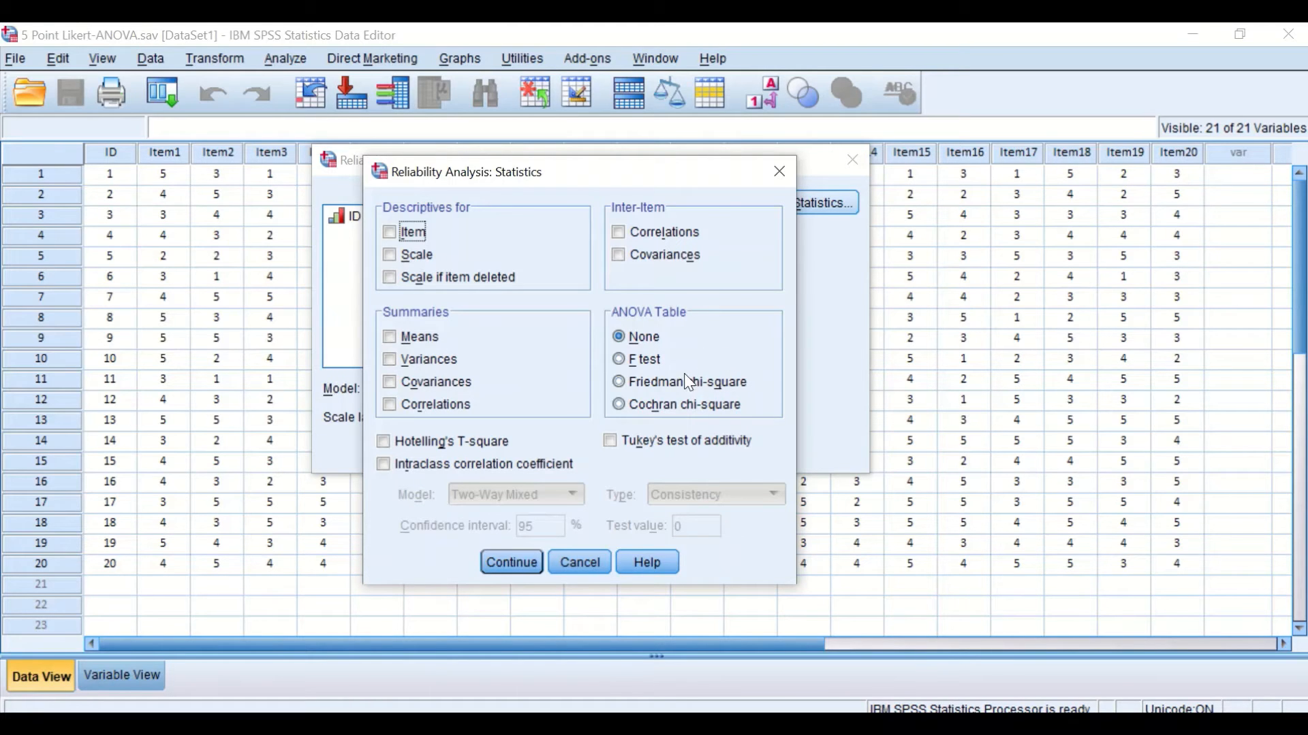
mouse_move(606, 324)
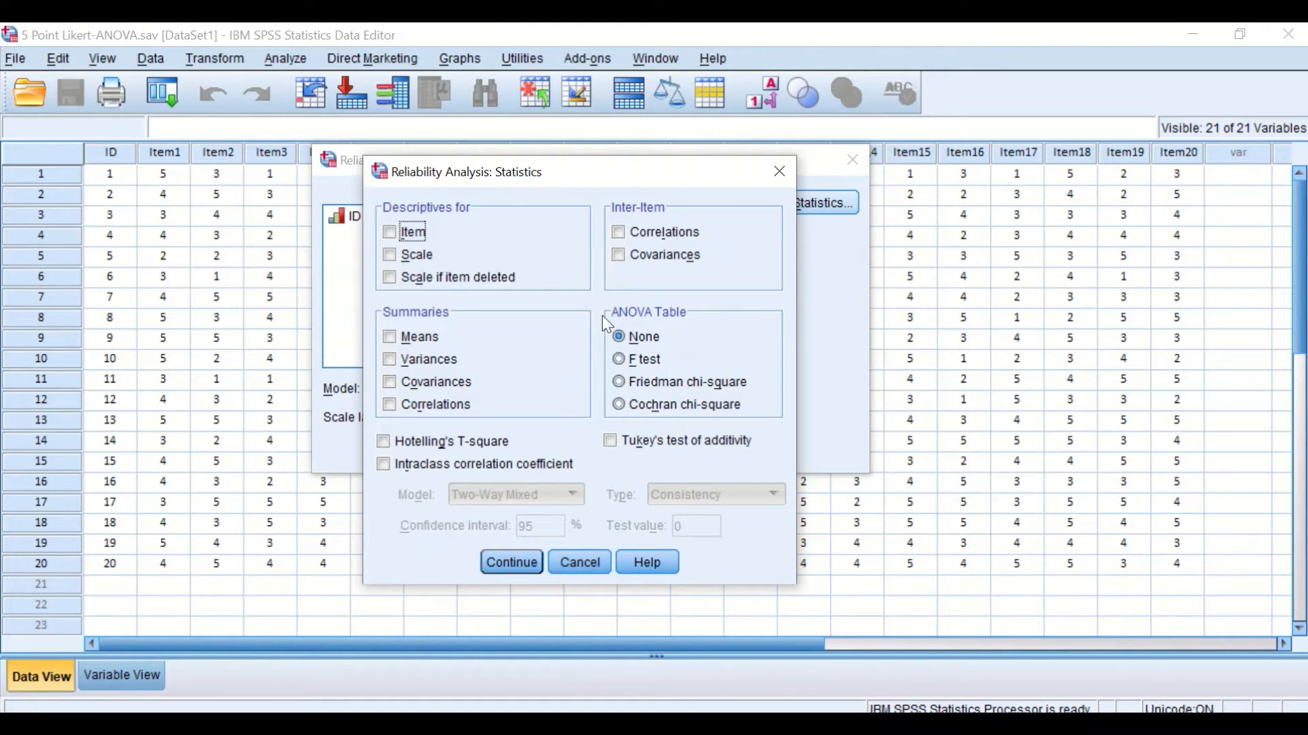
mouse_move(697, 324)
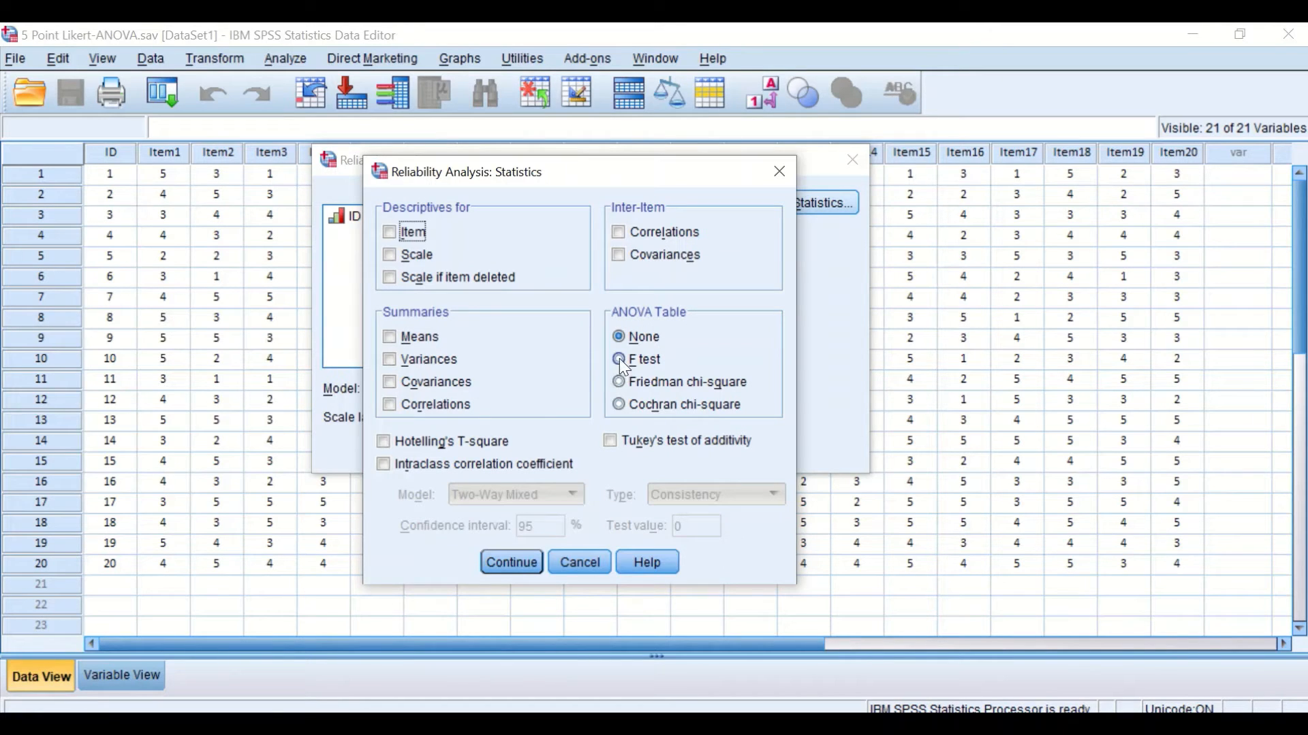
click(618, 360)
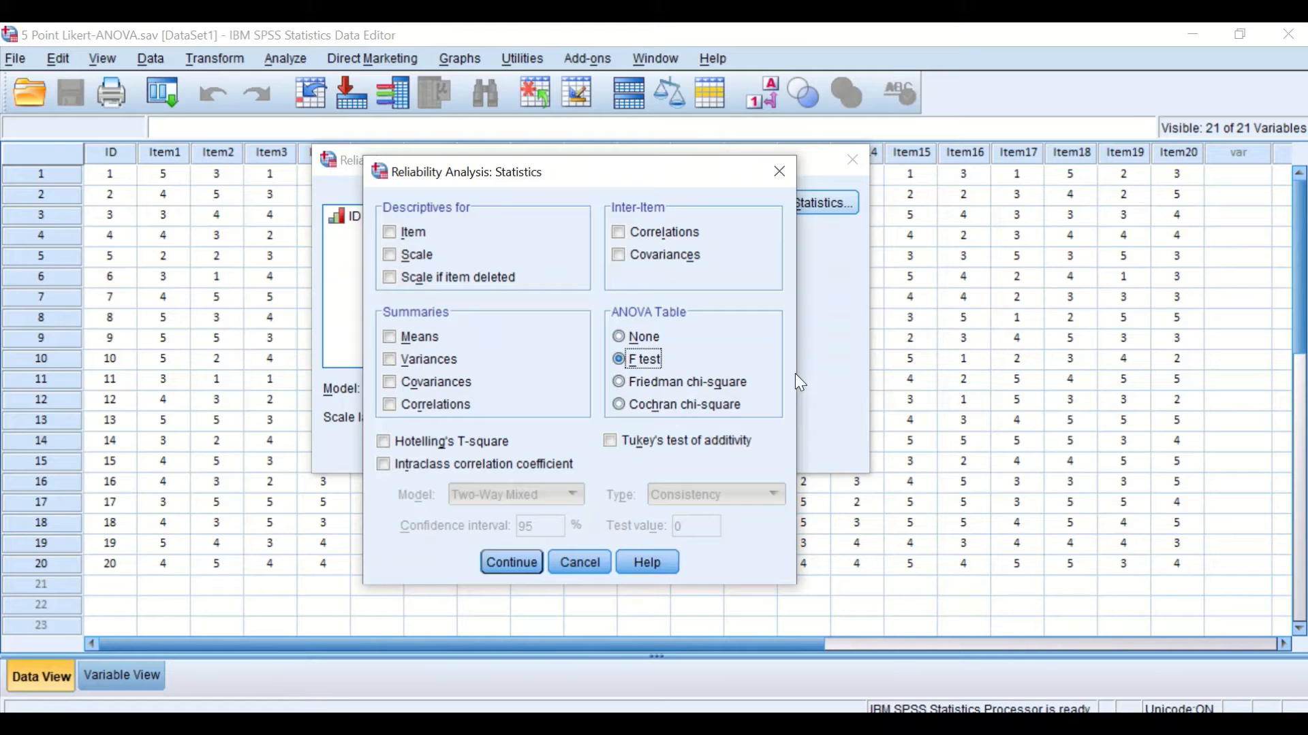
mouse_move(708, 384)
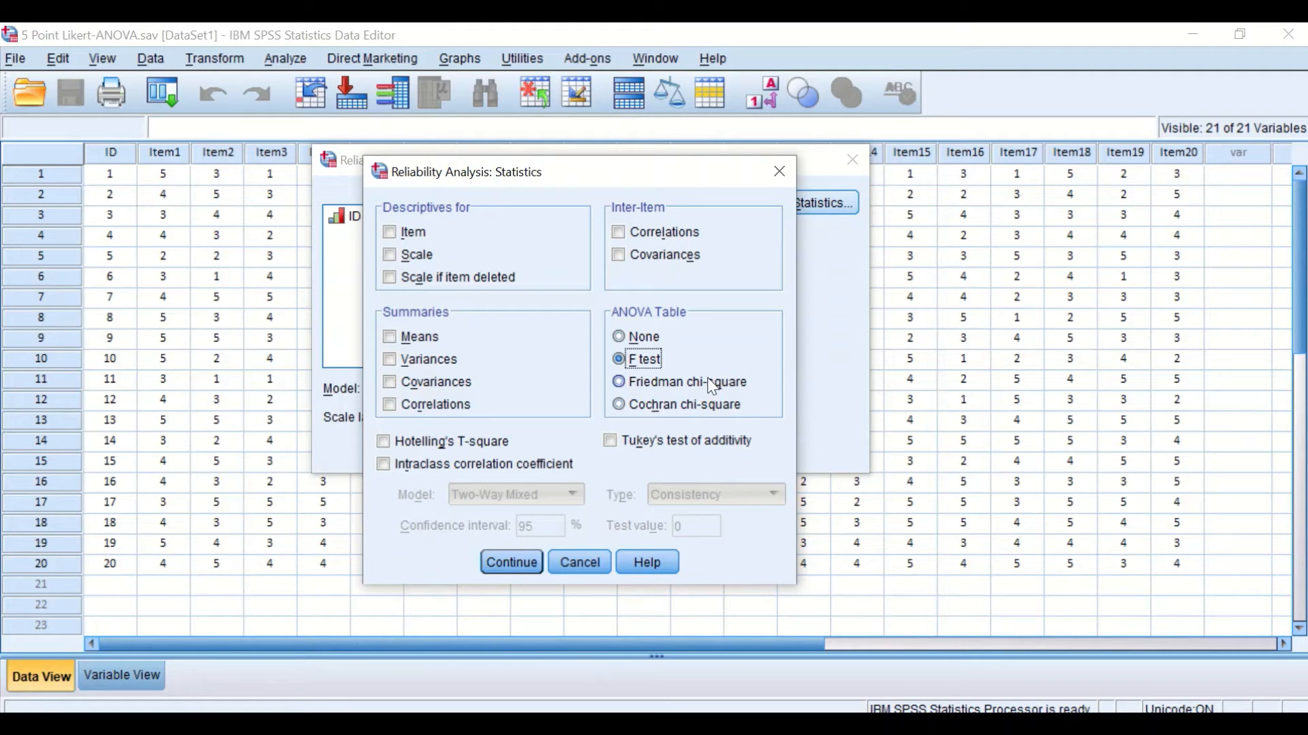
mouse_move(506, 557)
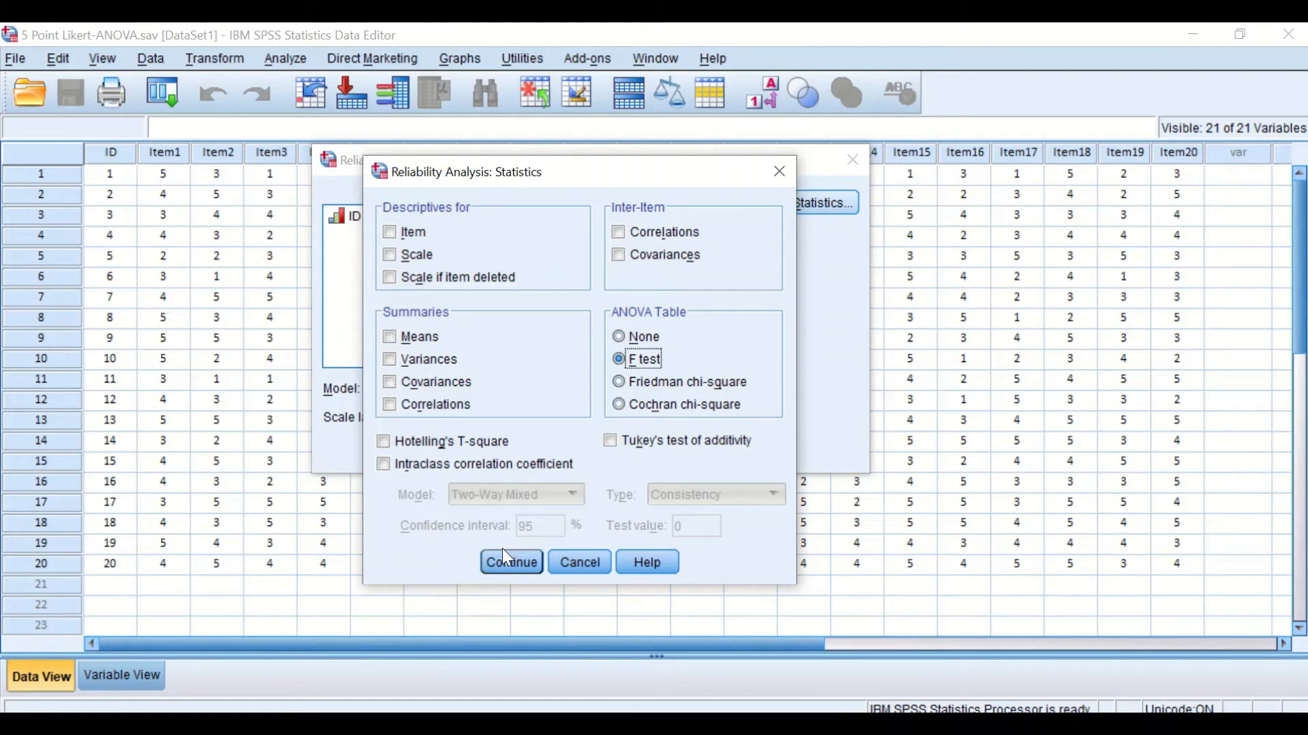
mouse_move(568, 603)
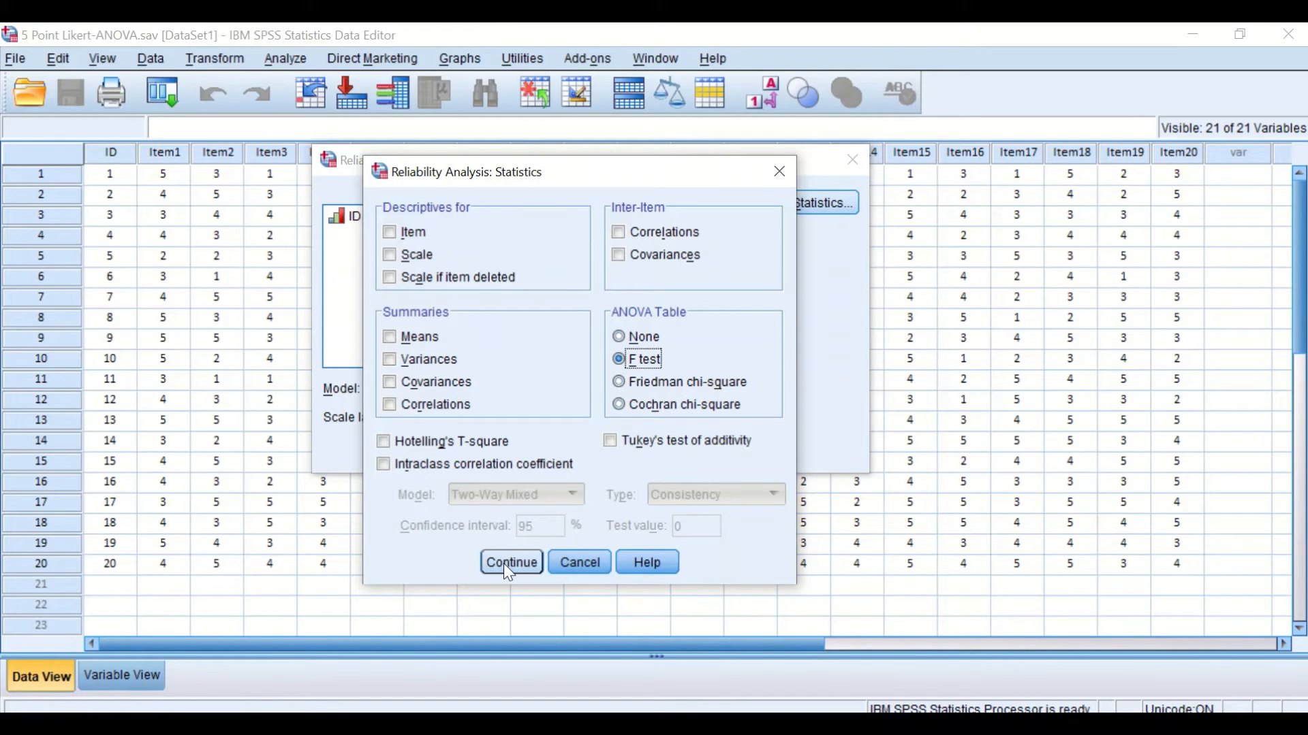
click(511, 563)
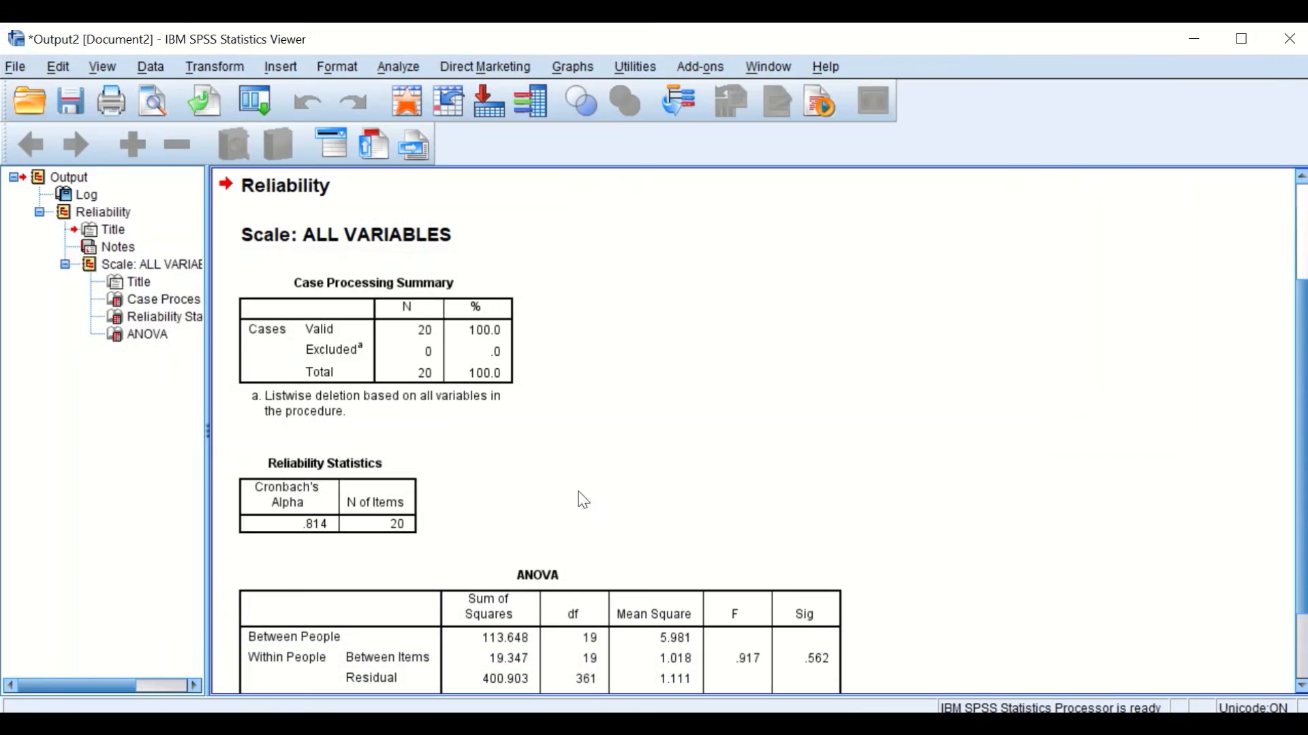
mouse_move(592, 360)
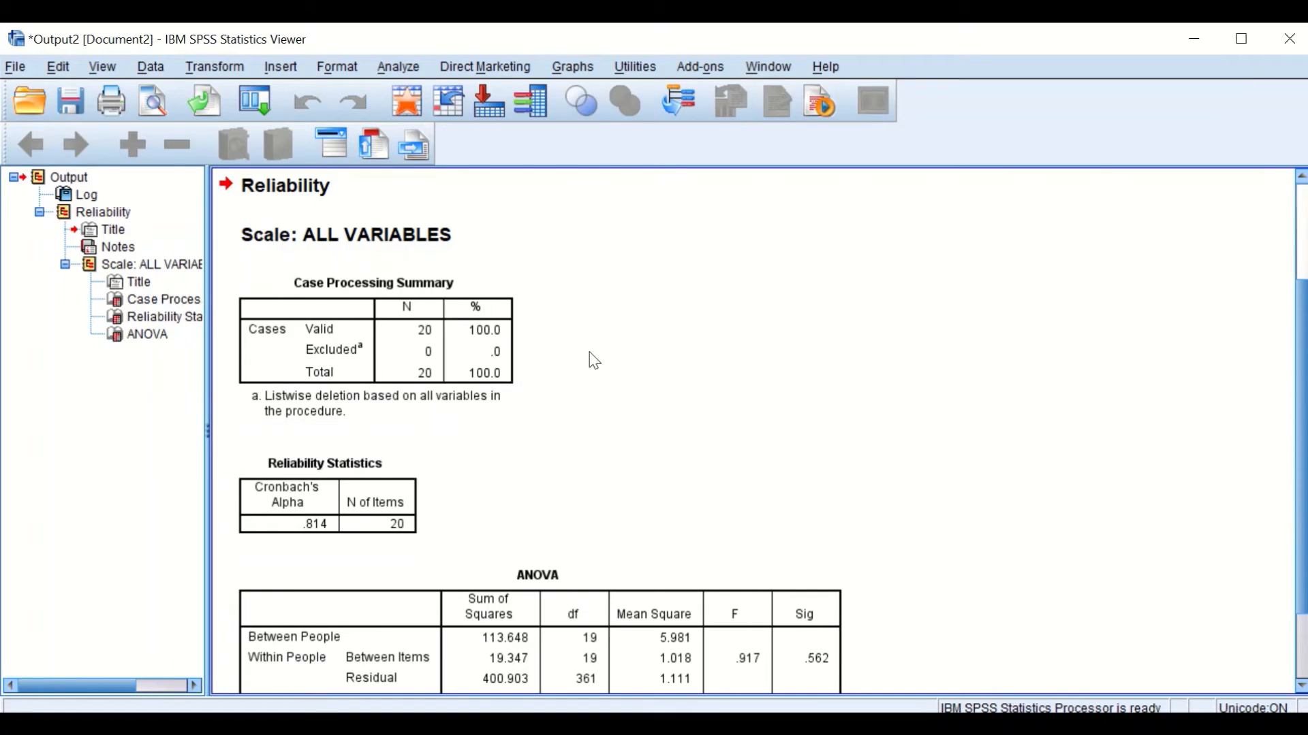
scroll(down, 3)
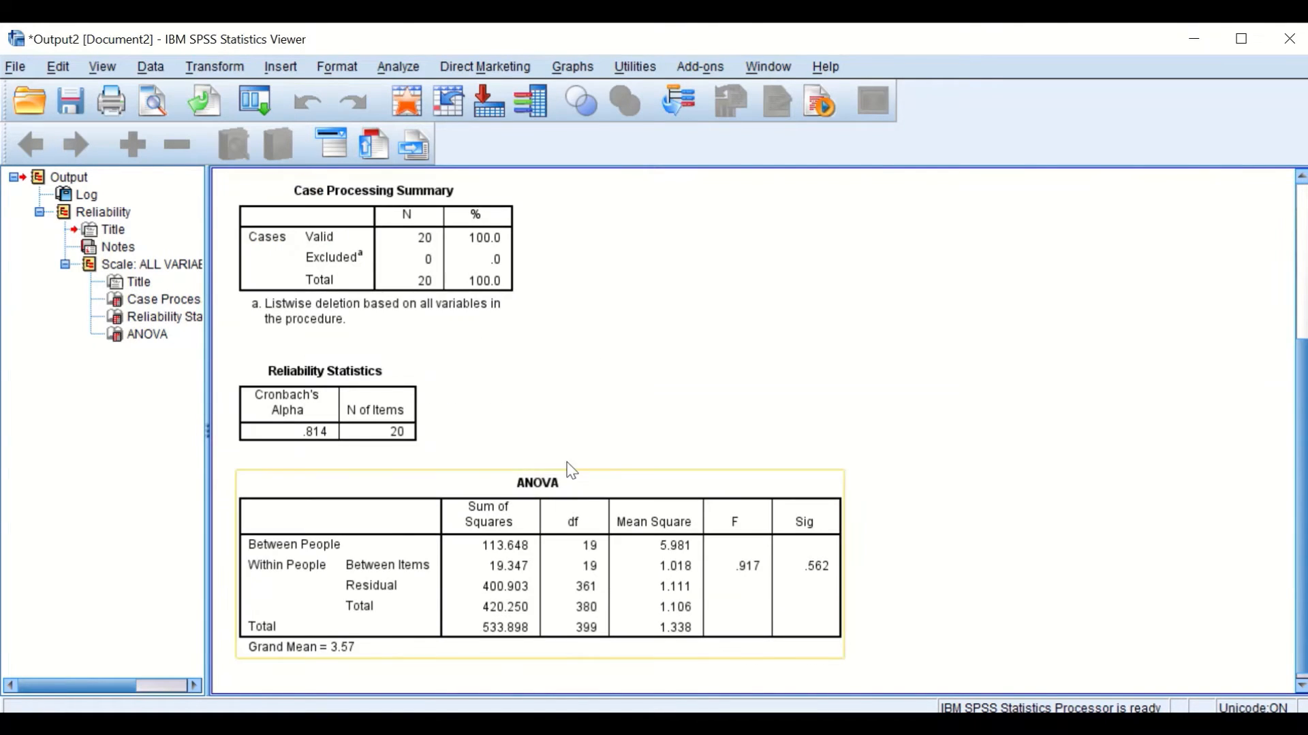
click(325, 408)
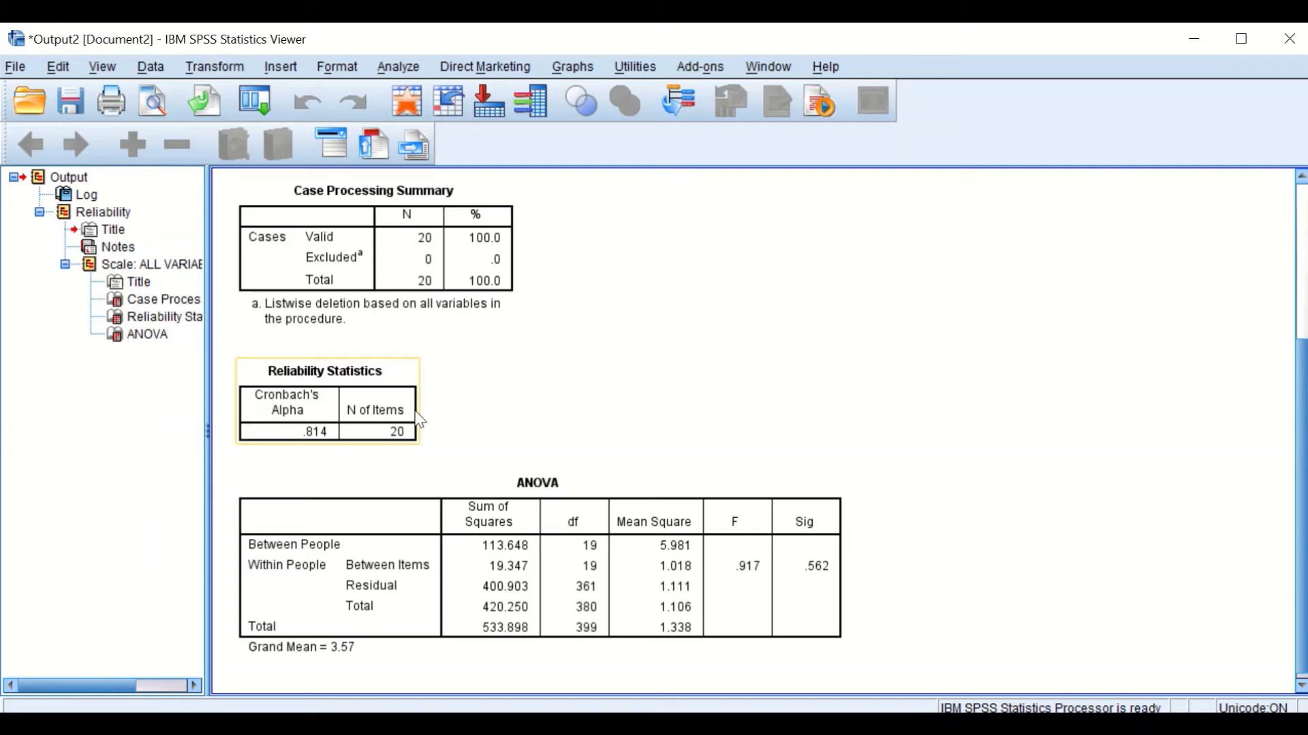
click(452, 429)
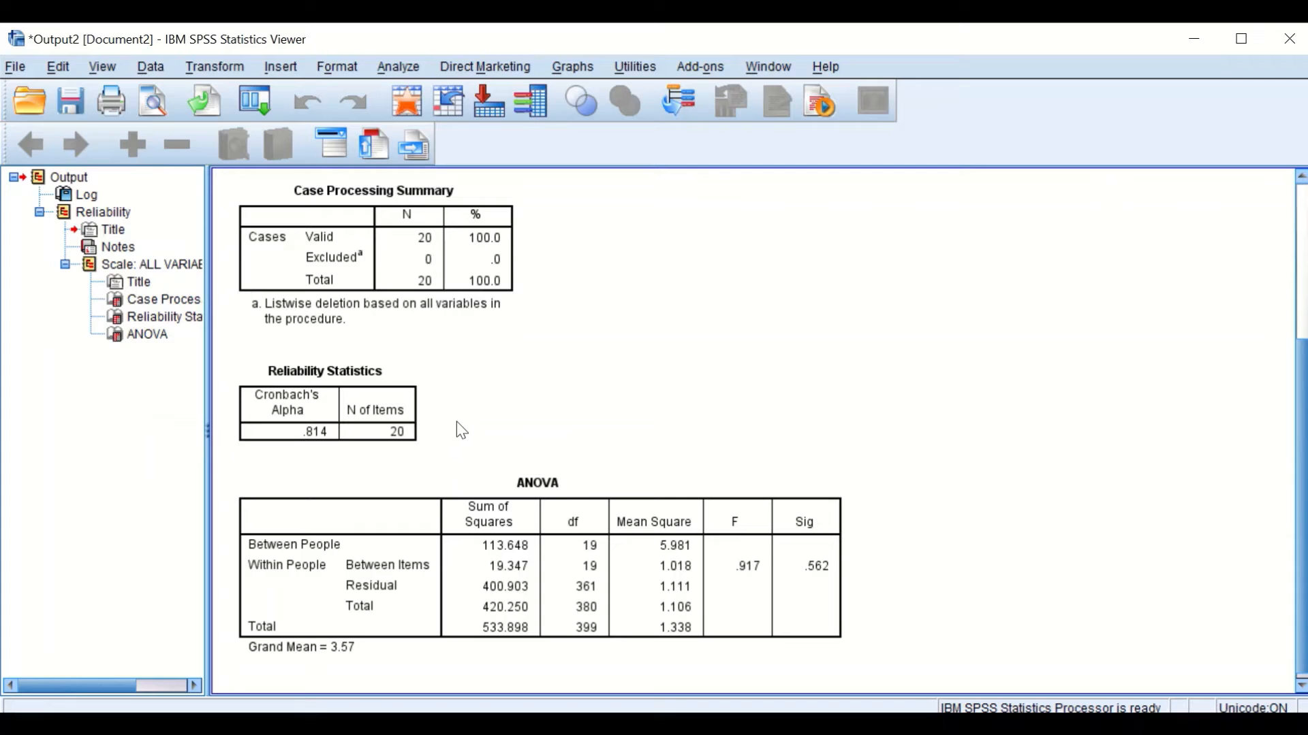
click(287, 409)
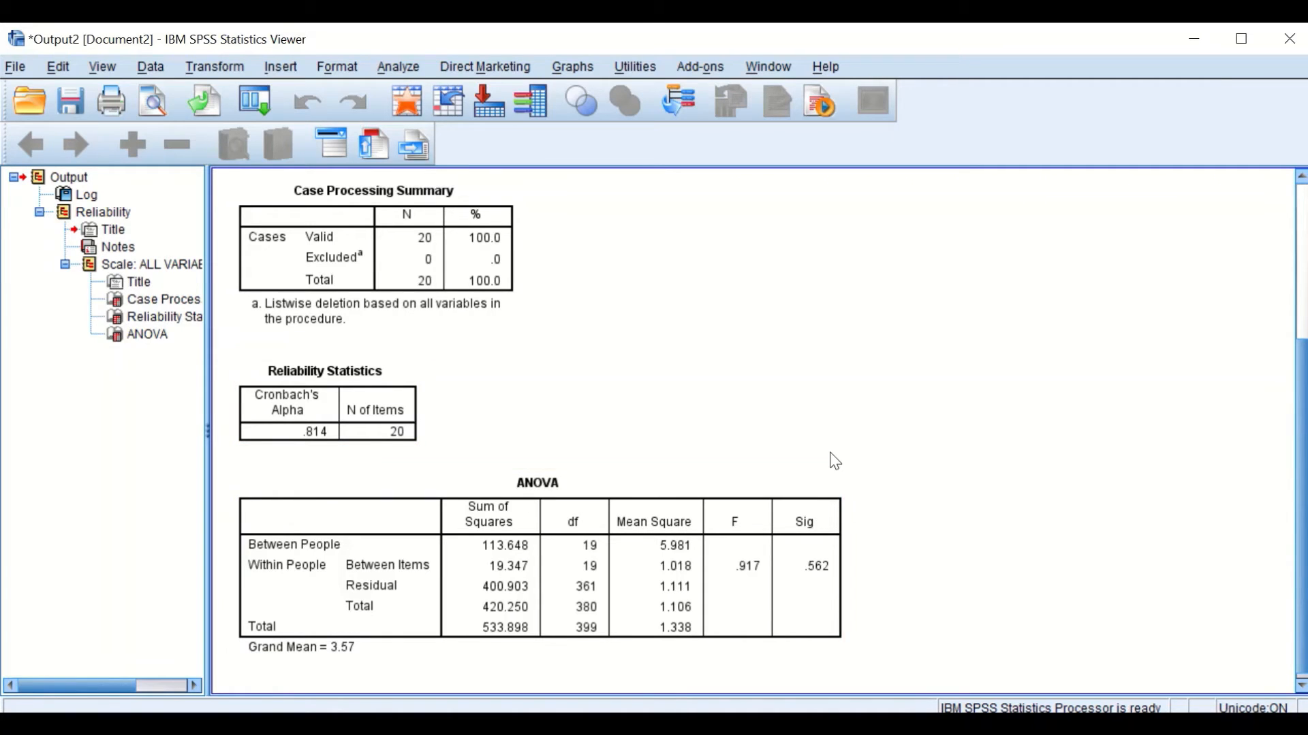
mouse_move(590, 418)
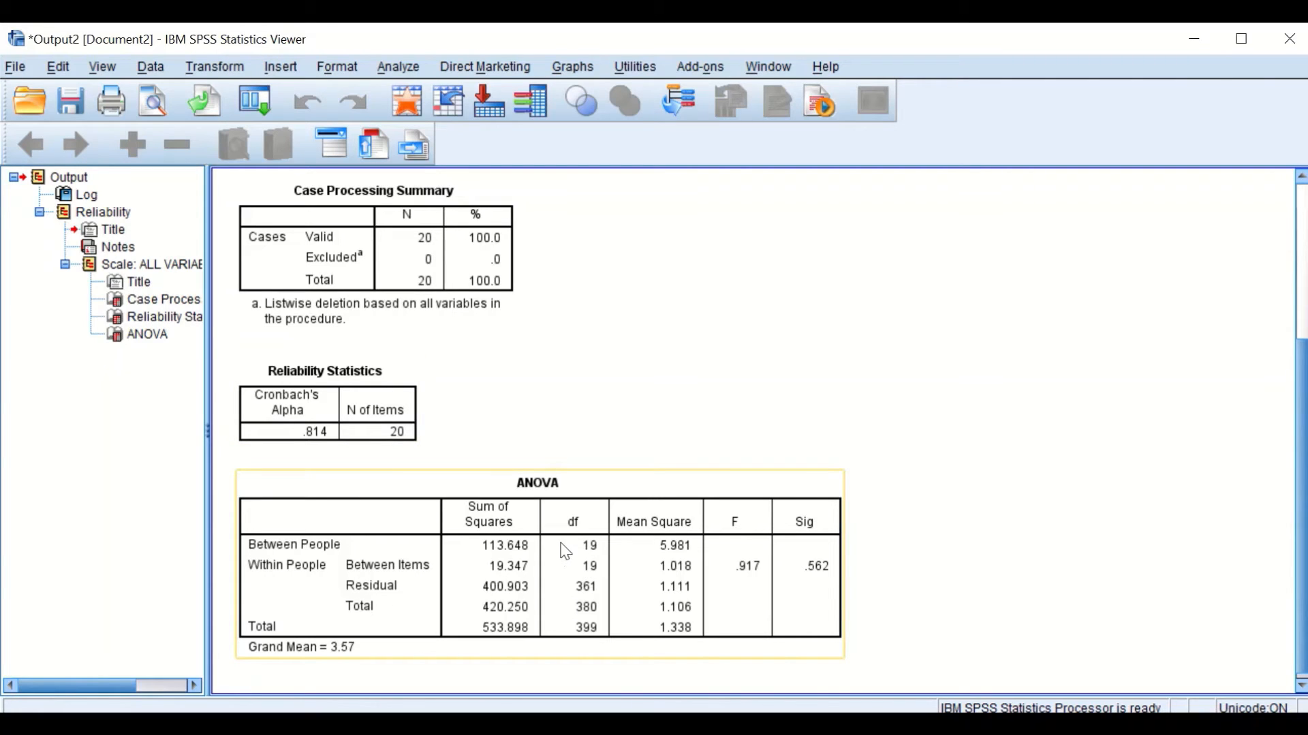
click(648, 440)
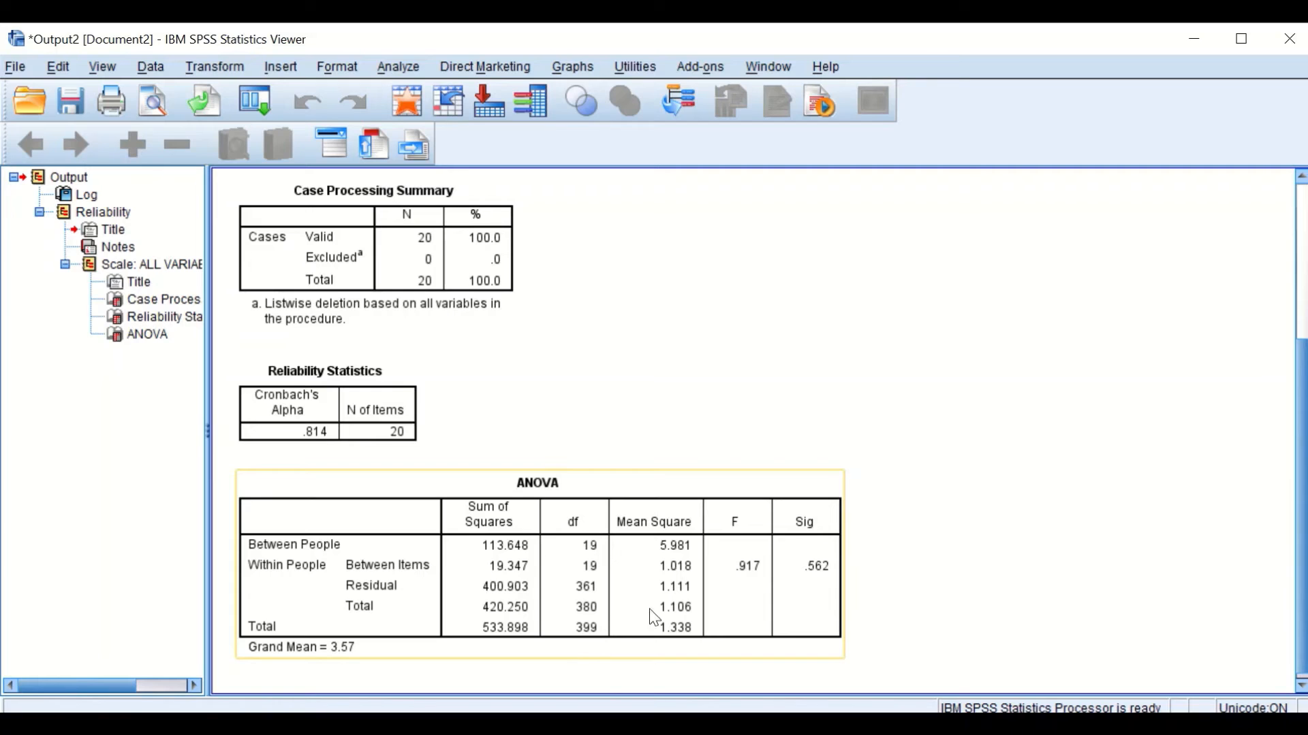
mouse_move(378, 569)
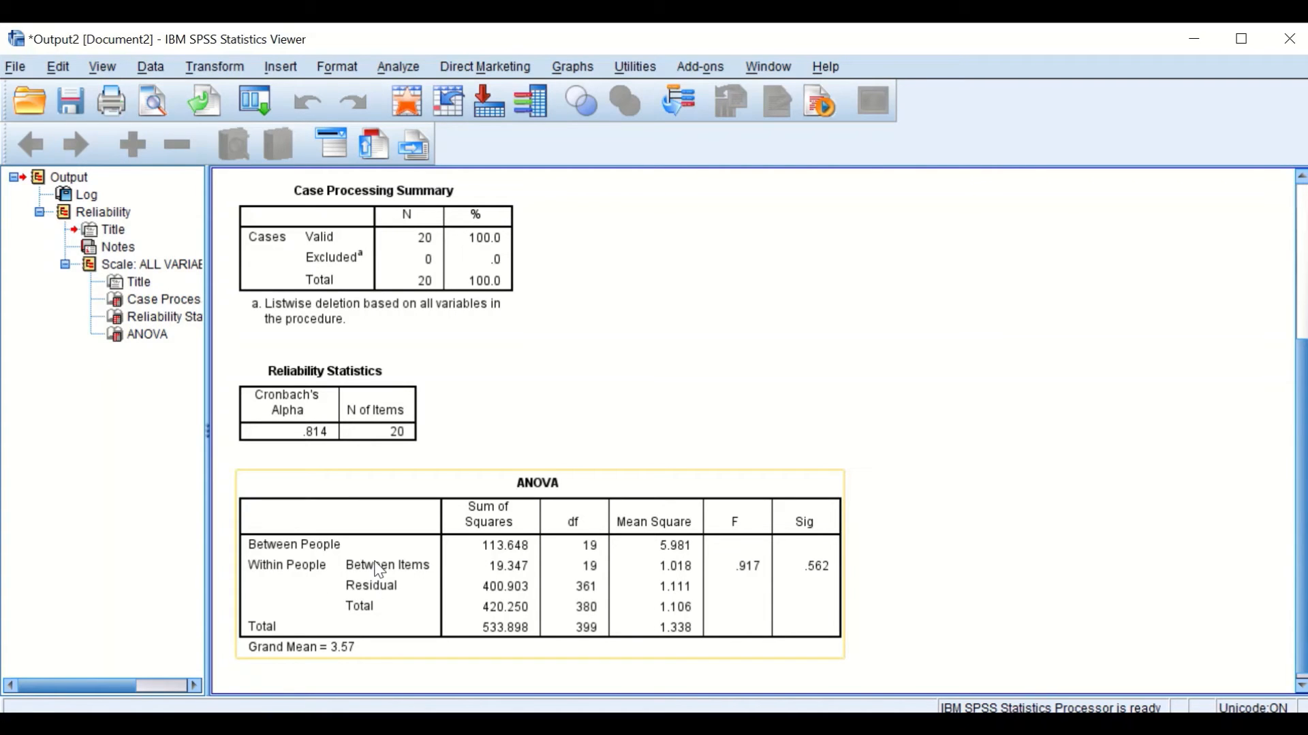
mouse_move(570, 596)
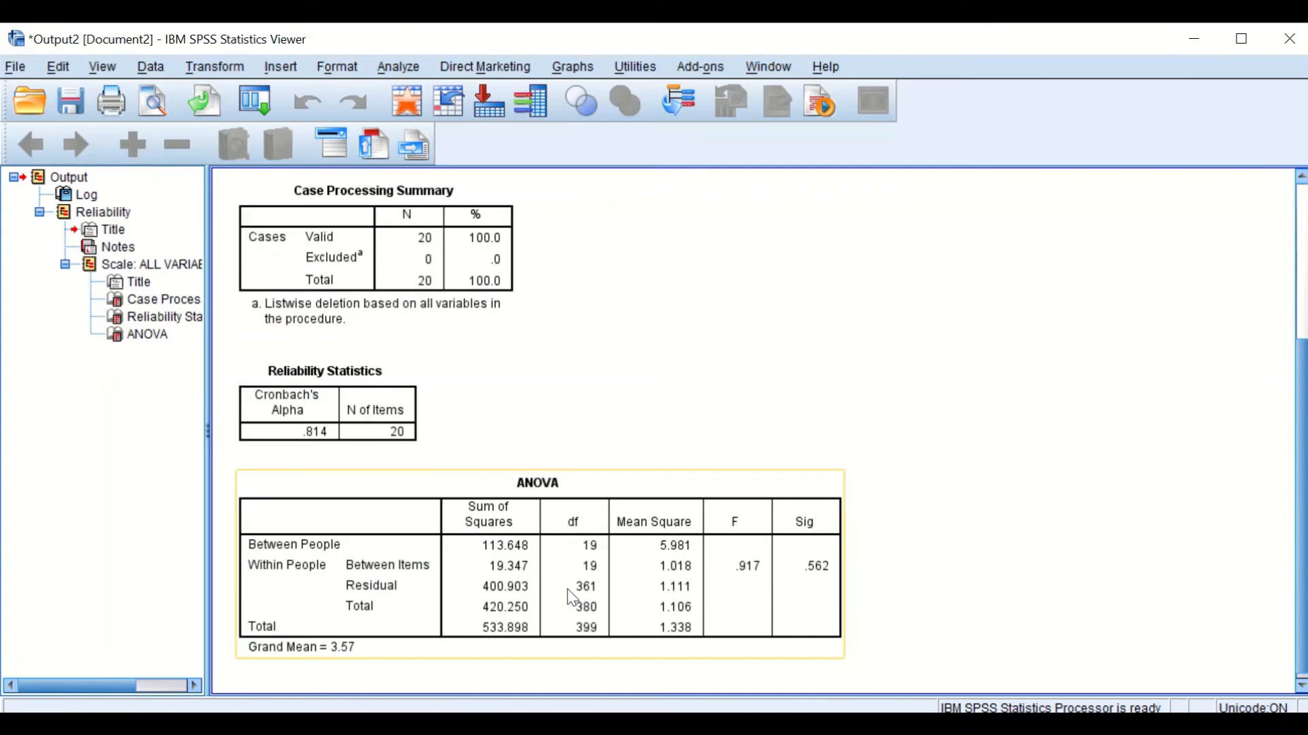
mouse_move(646, 530)
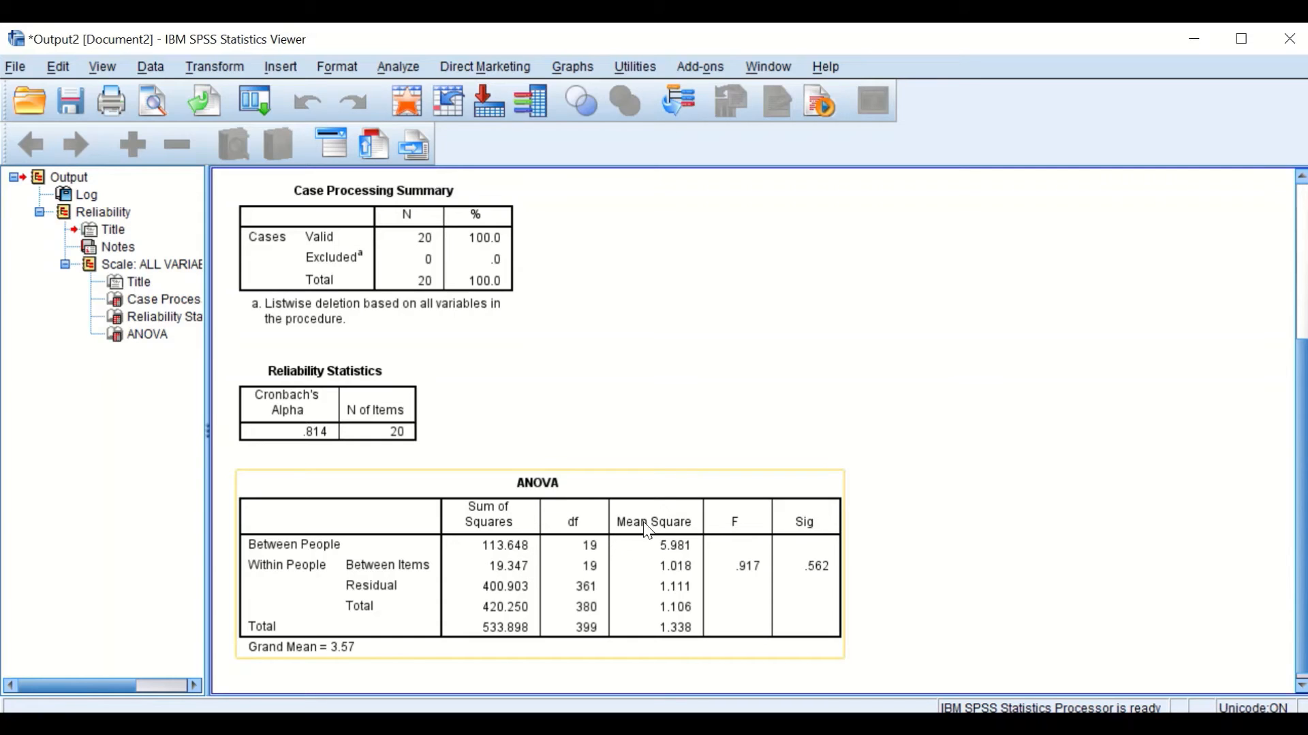
mouse_move(723, 484)
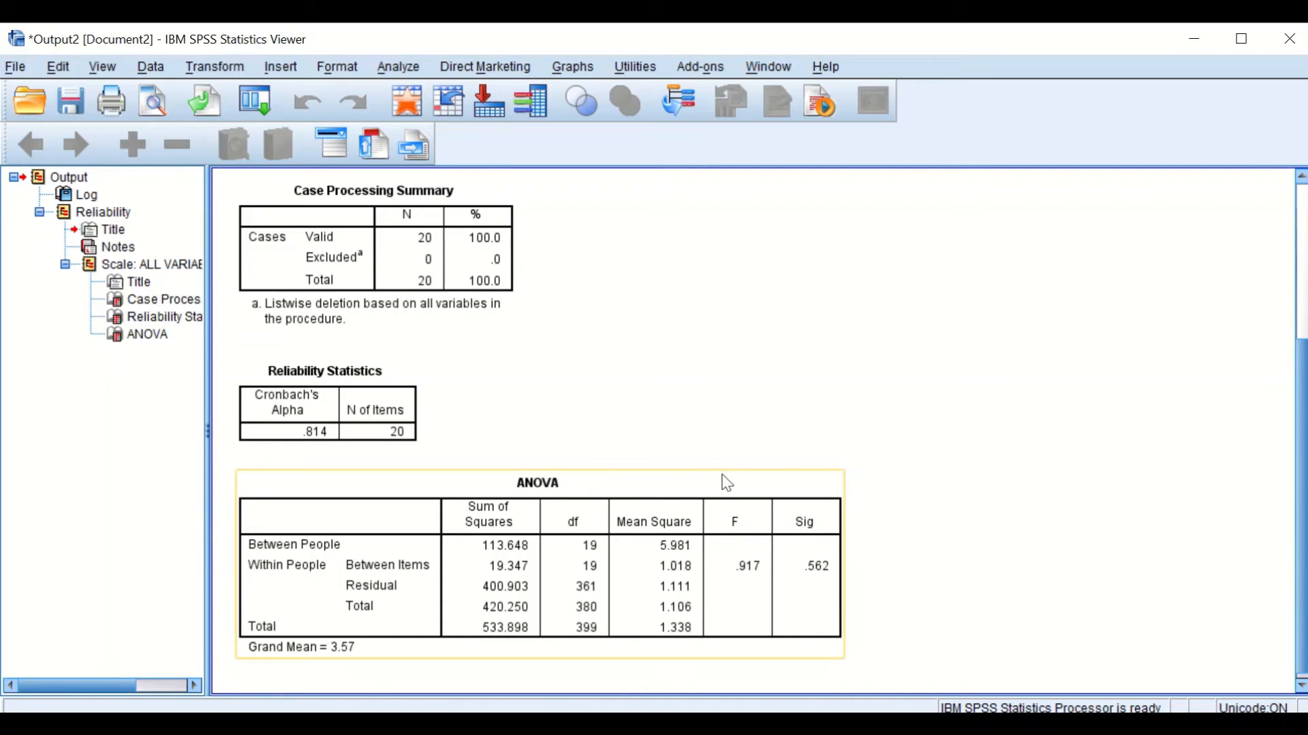
click(326, 400)
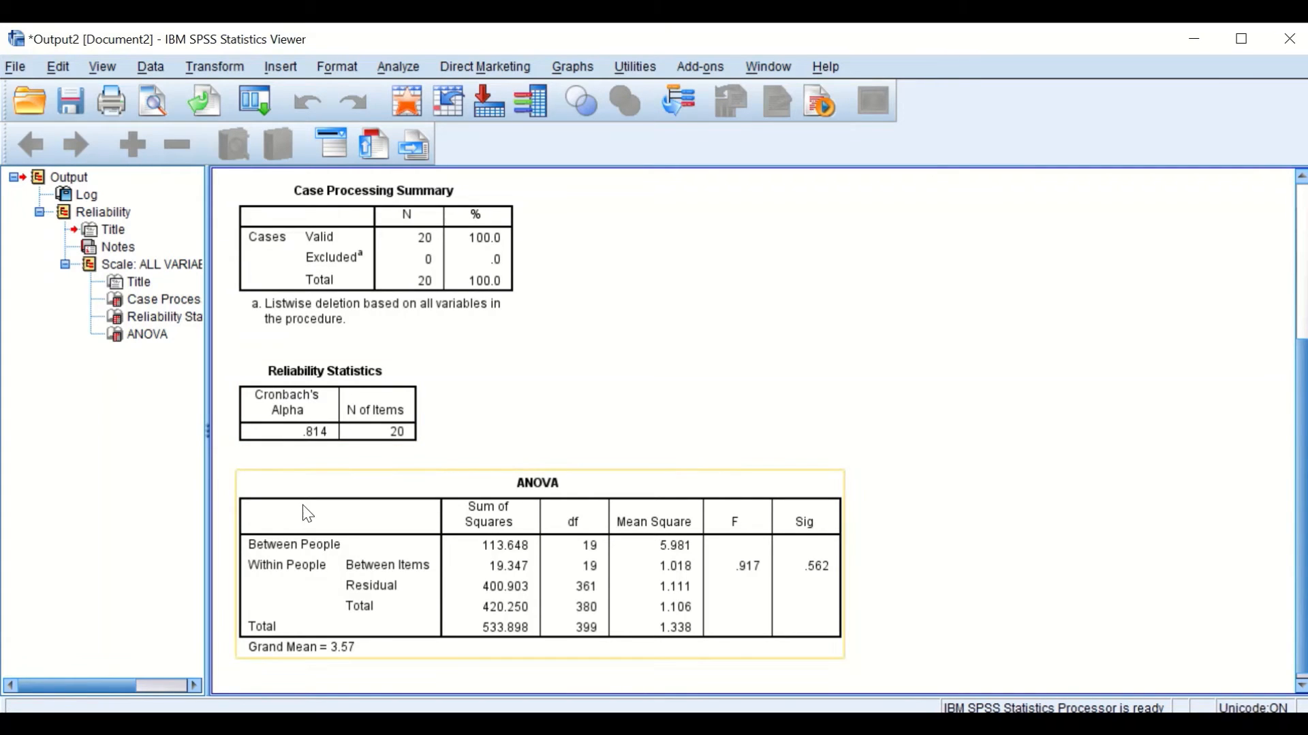
mouse_move(560, 544)
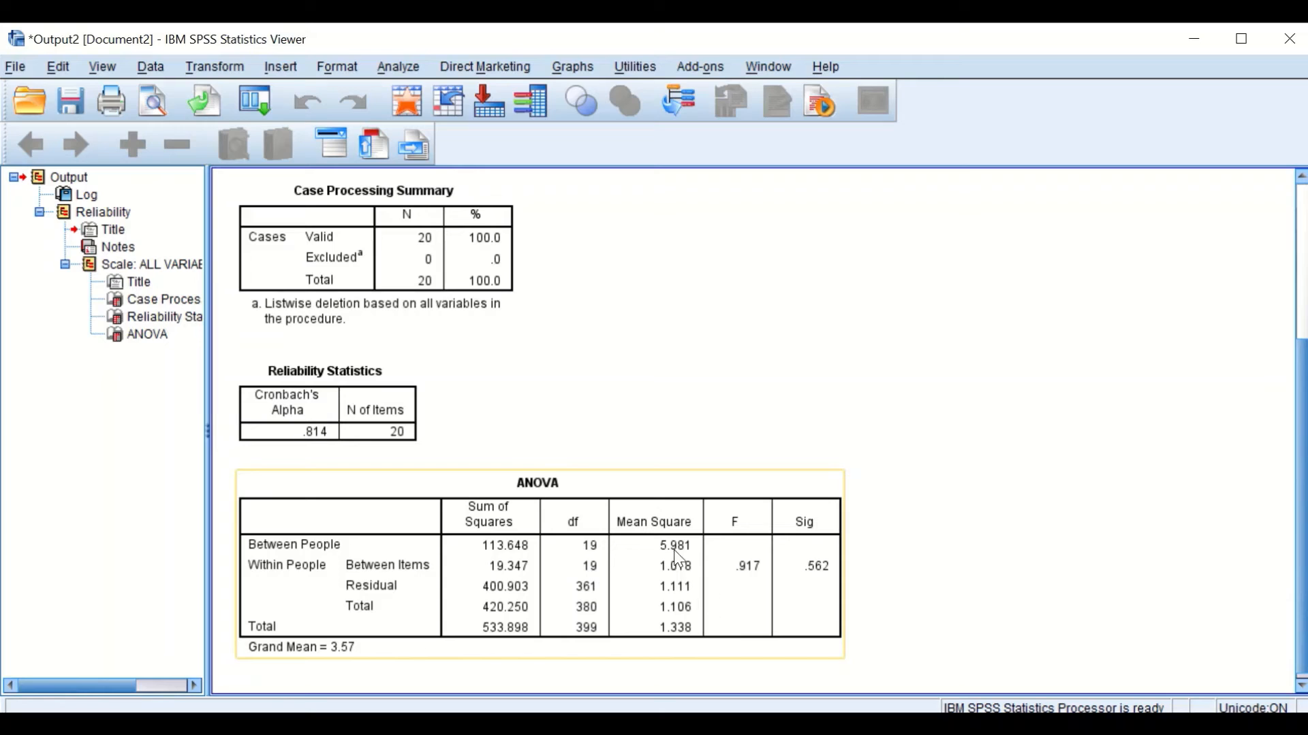
mouse_move(404, 566)
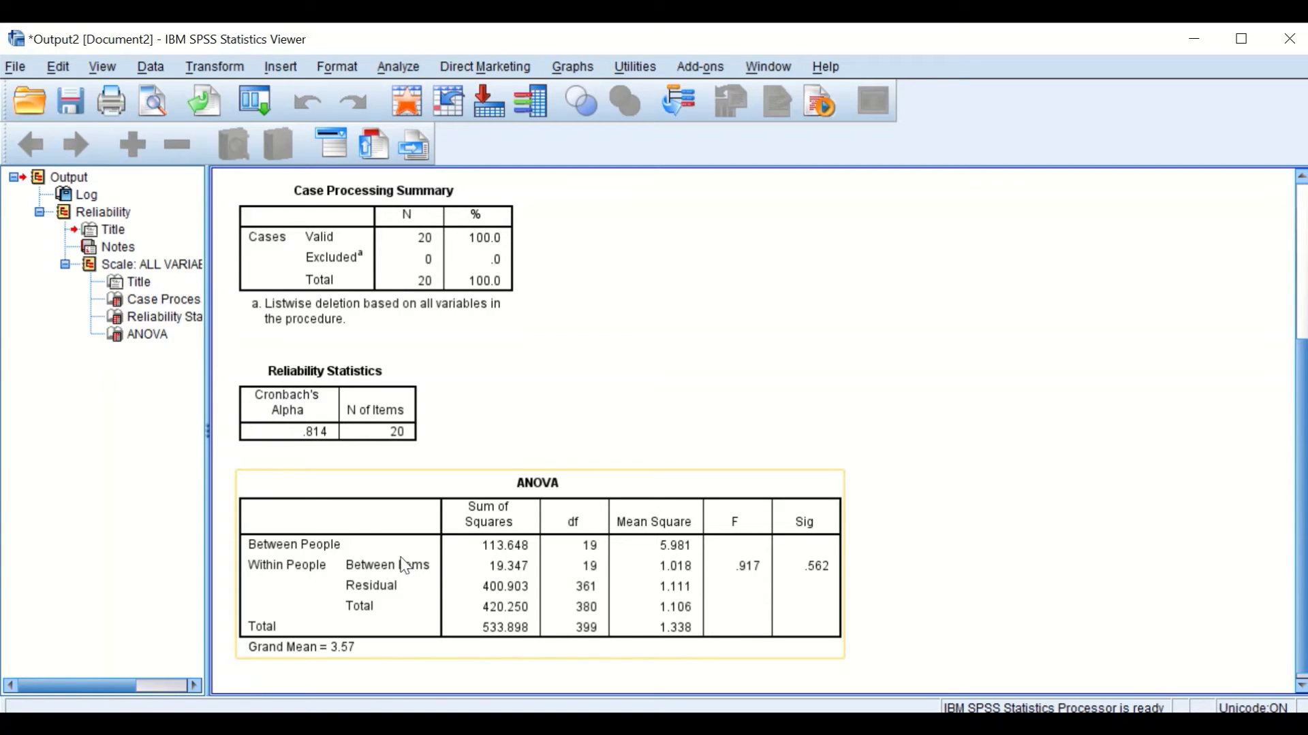
mouse_move(667, 559)
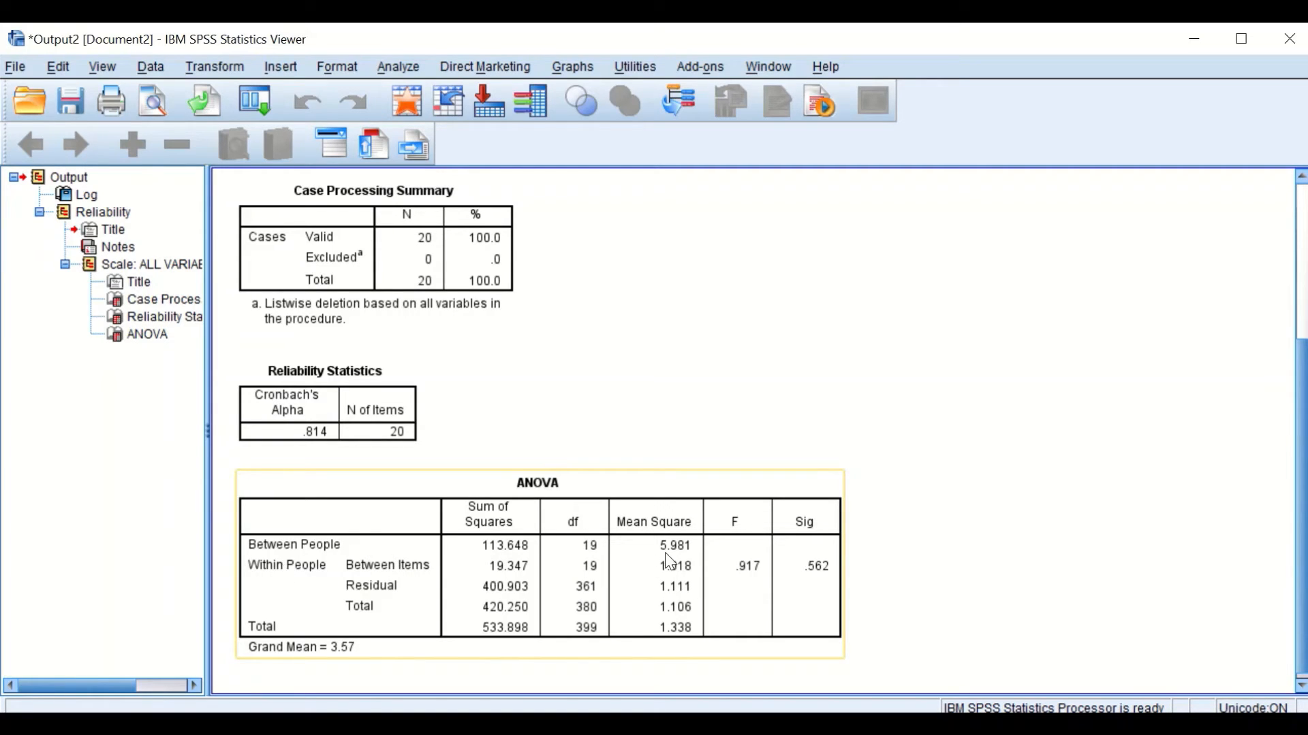
mouse_move(678, 556)
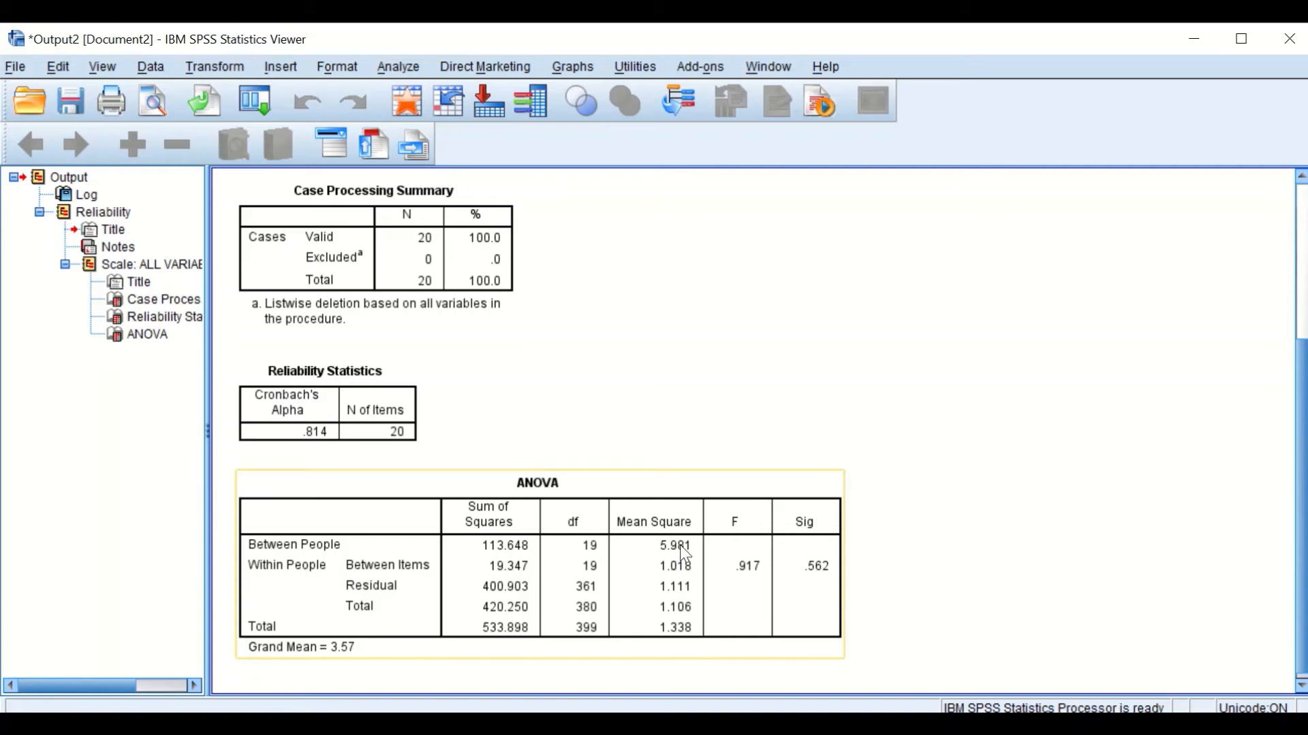
mouse_move(336, 557)
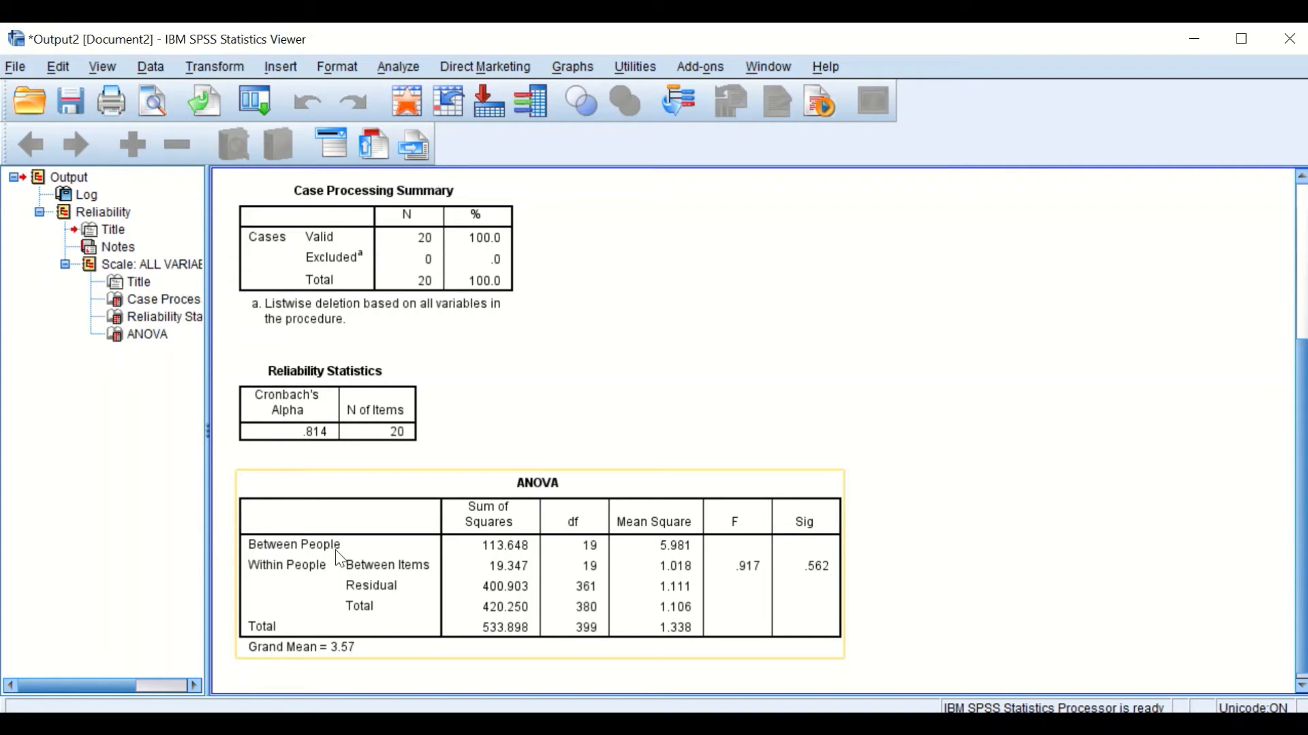
mouse_move(662, 636)
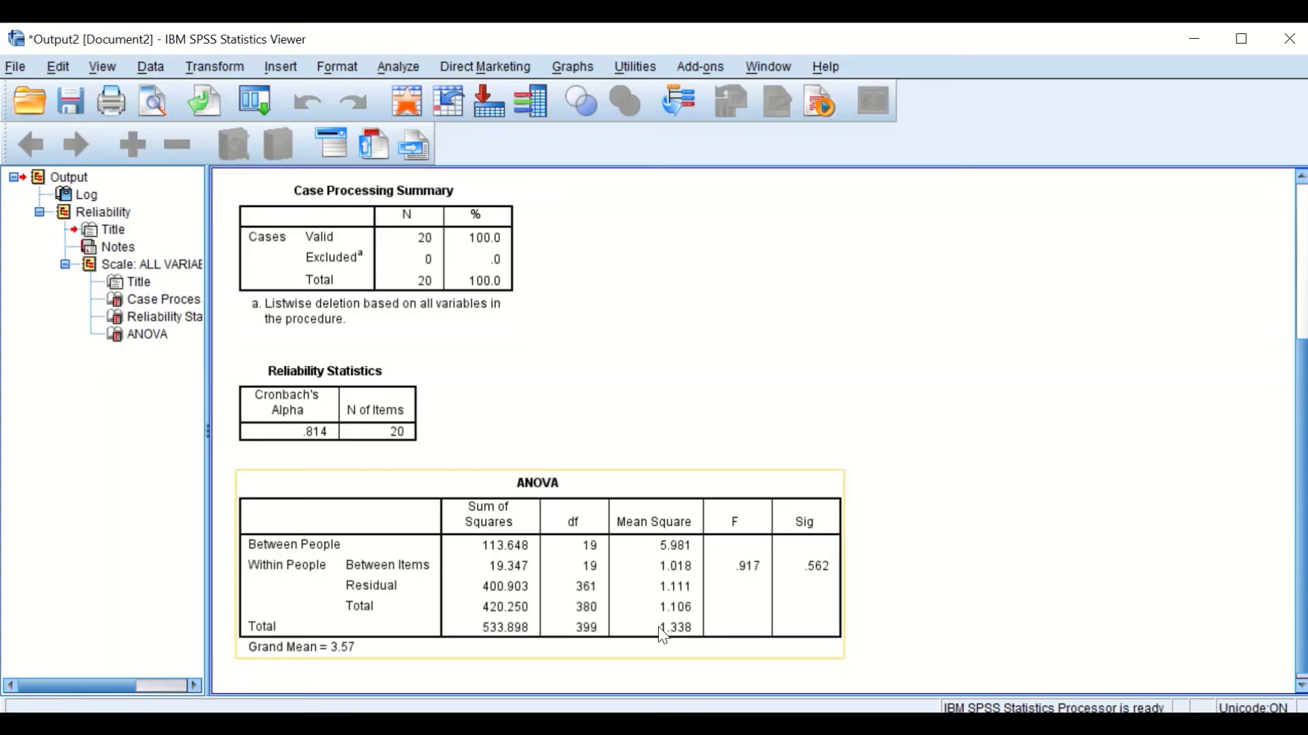
mouse_move(675, 607)
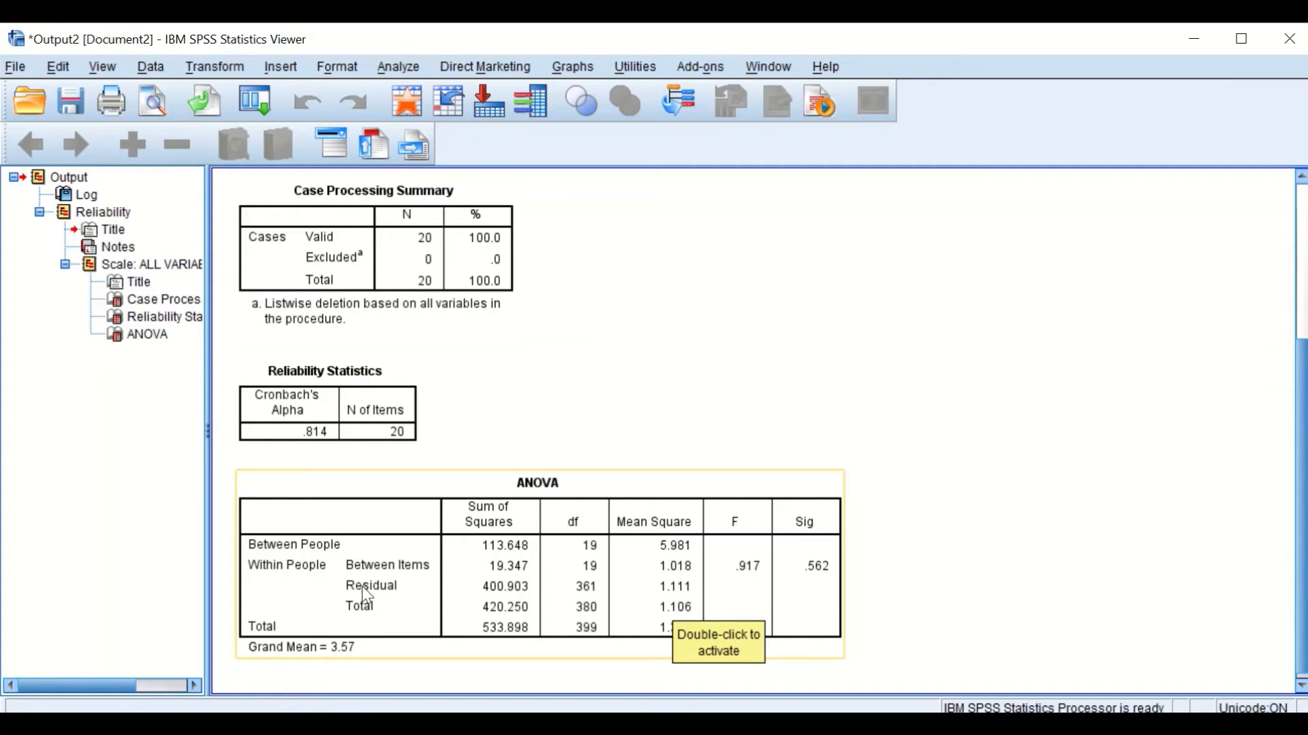
mouse_move(683, 599)
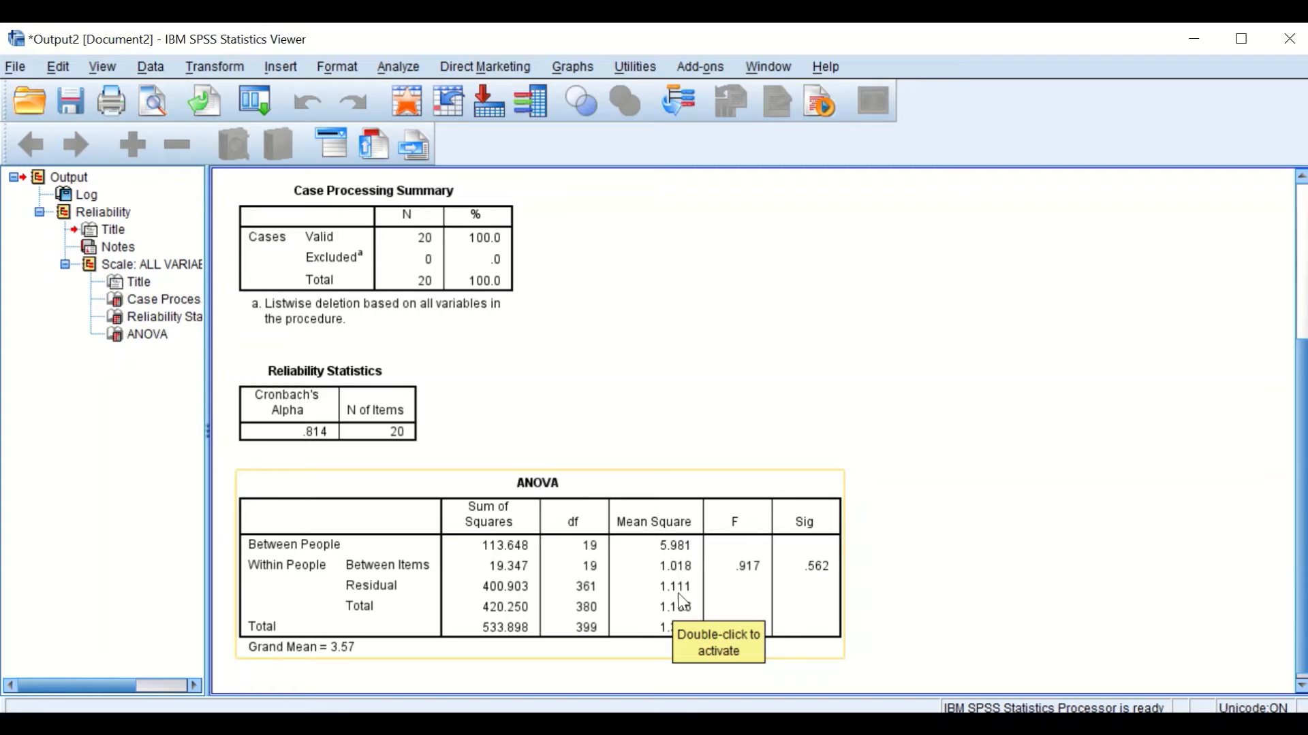
mouse_move(672, 631)
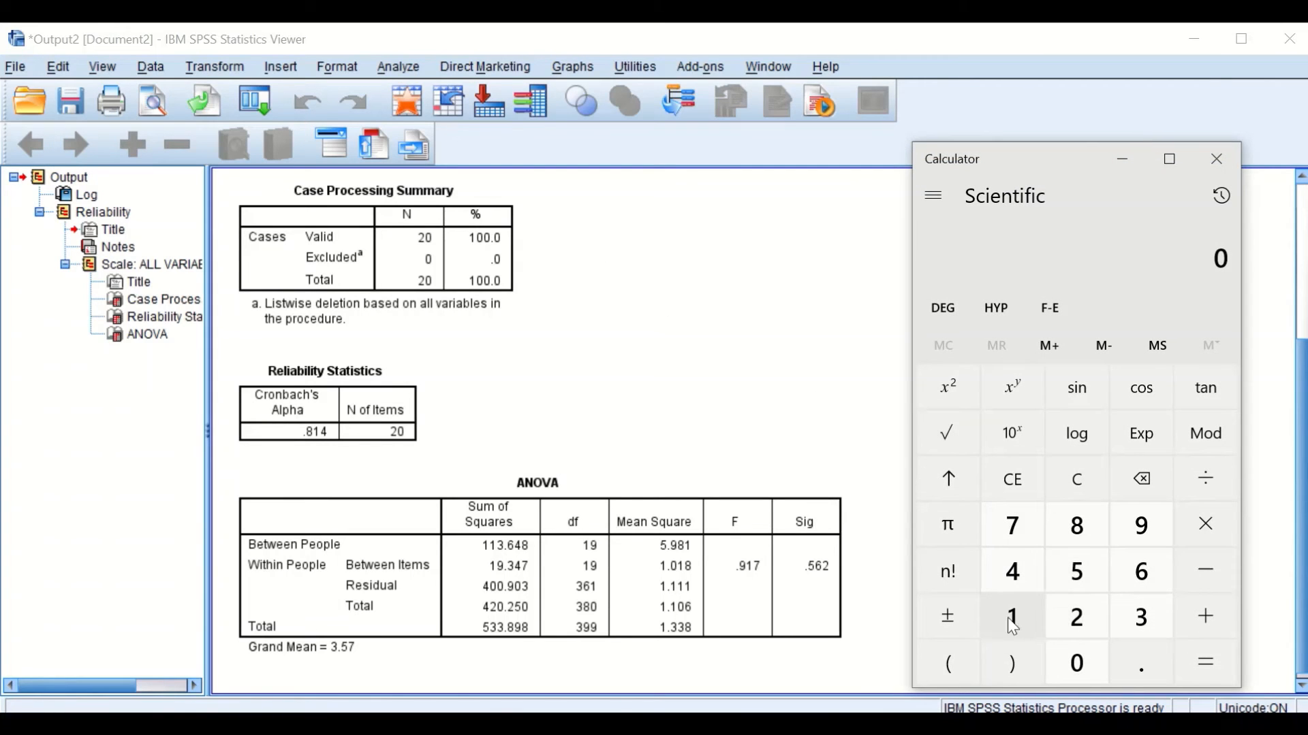
mouse_move(931, 631)
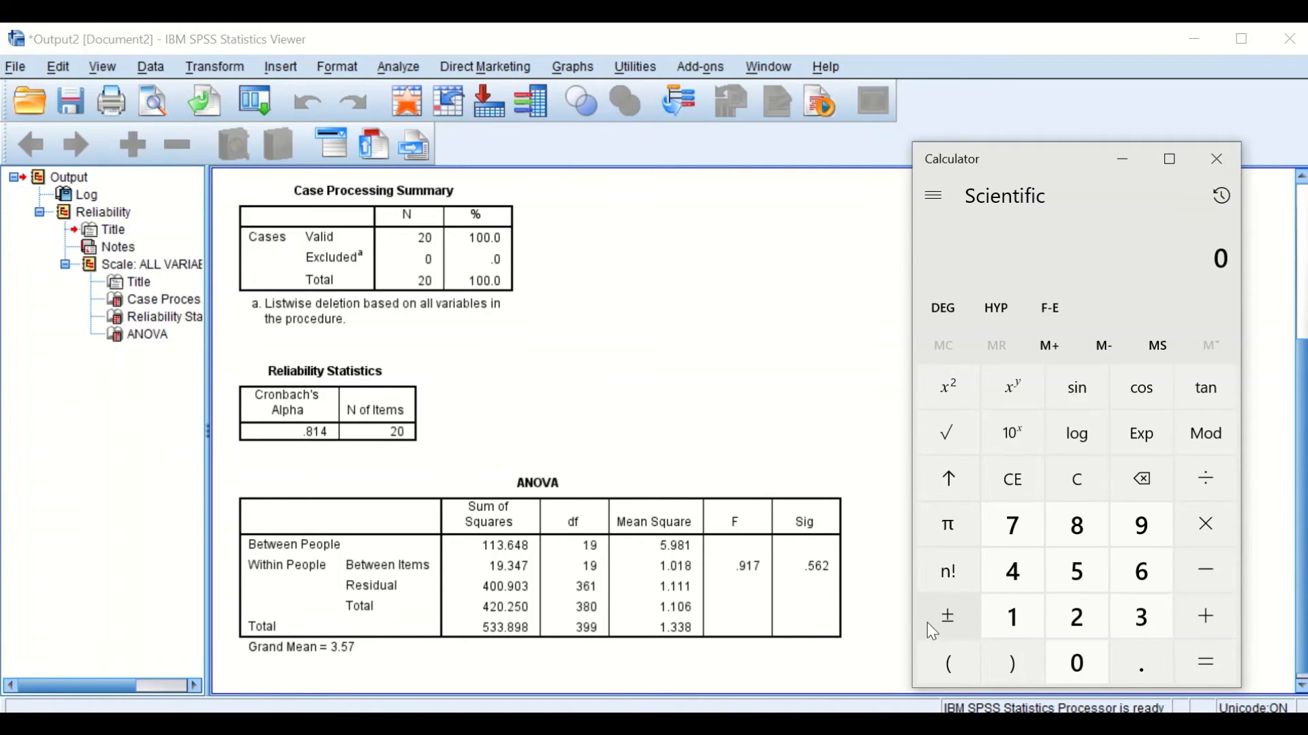
mouse_move(1012, 616)
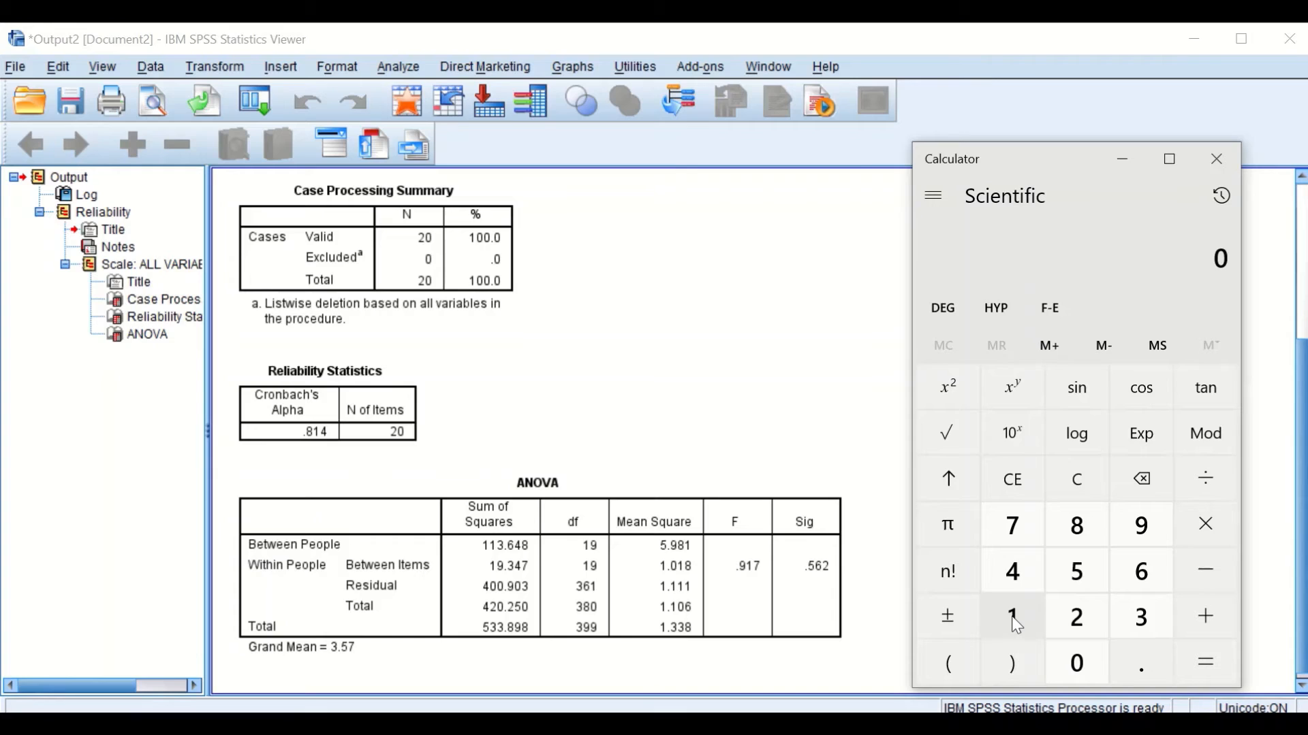
Step: Start the scientific calculator expression with 1 minus
click(1011, 616)
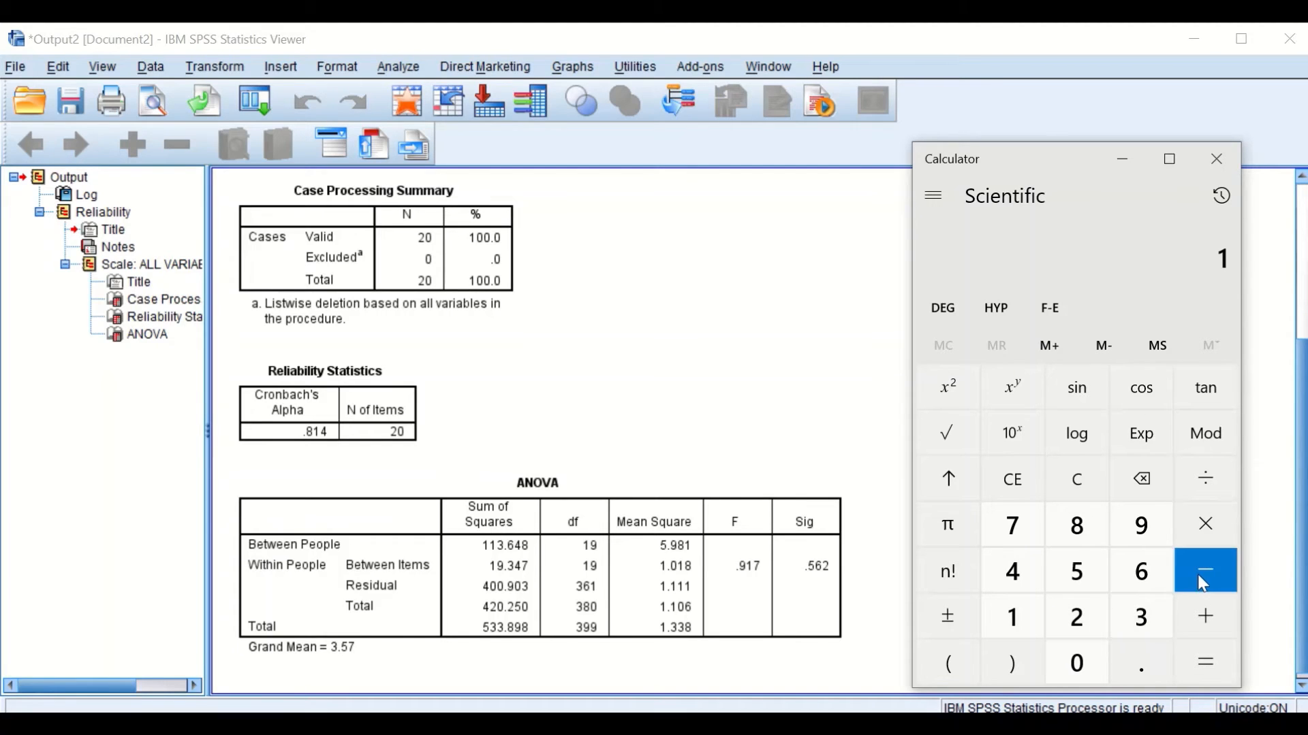
click(1204, 571)
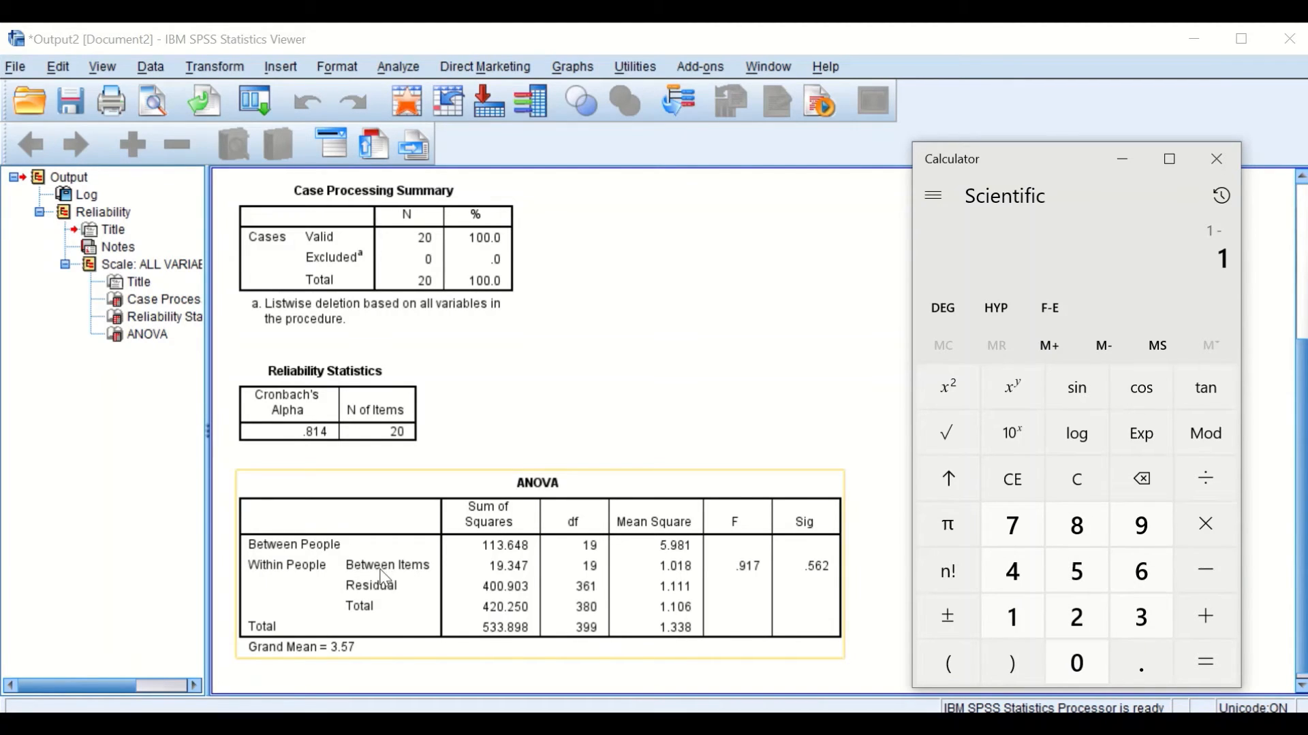
mouse_move(645, 601)
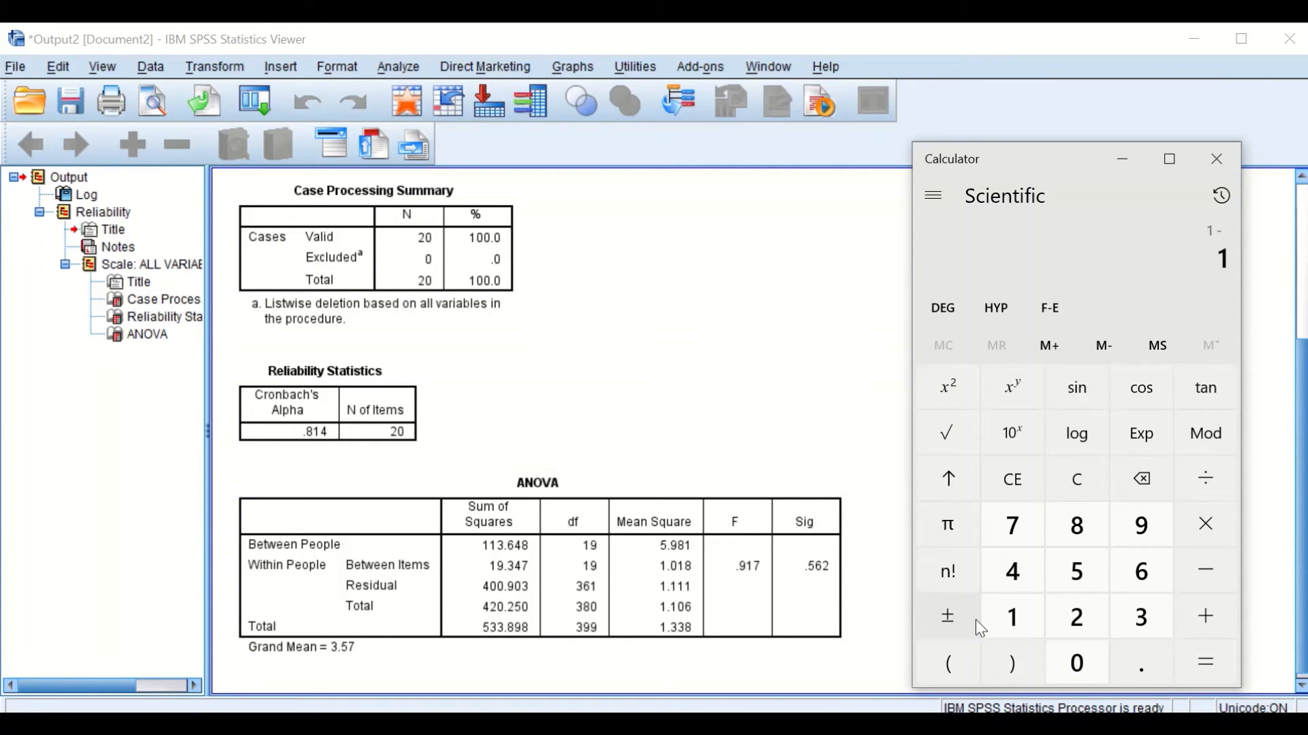
mouse_move(1012, 617)
text(.111)
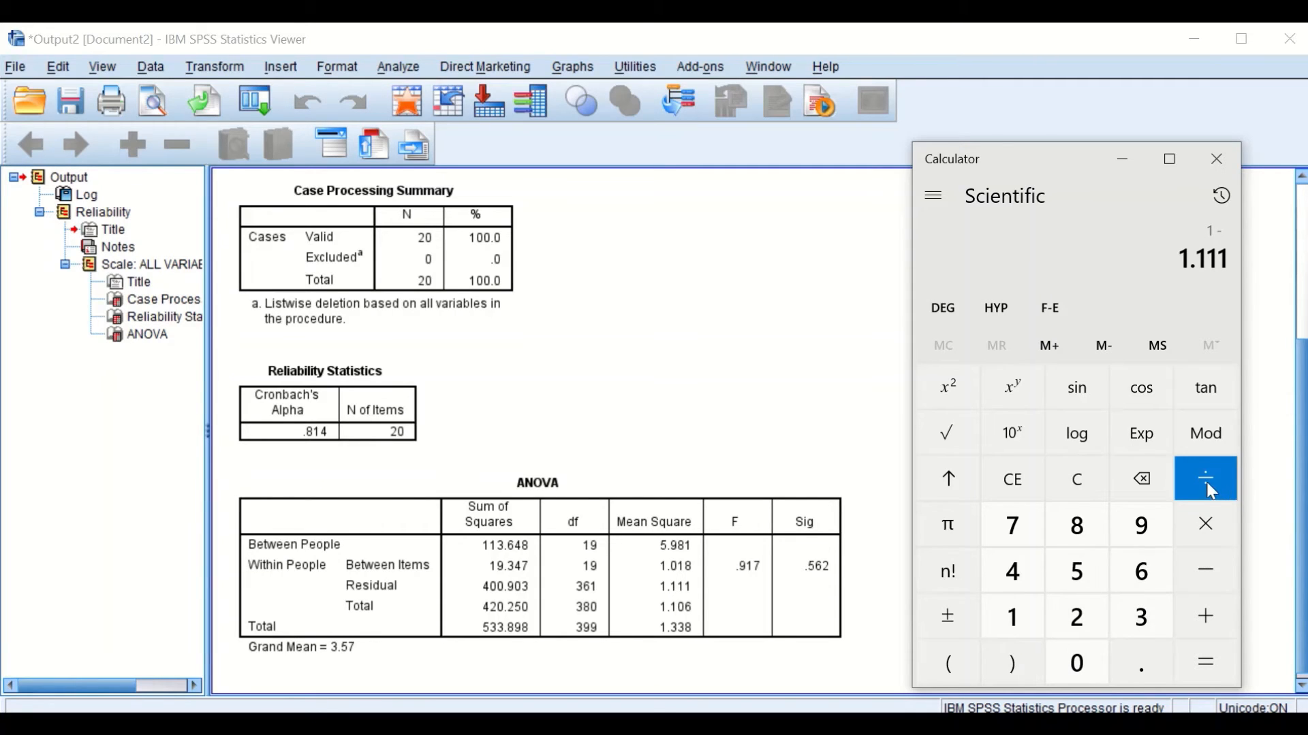
Step: Divide 1.111 by the Between People mean square 5.981
click(1203, 478)
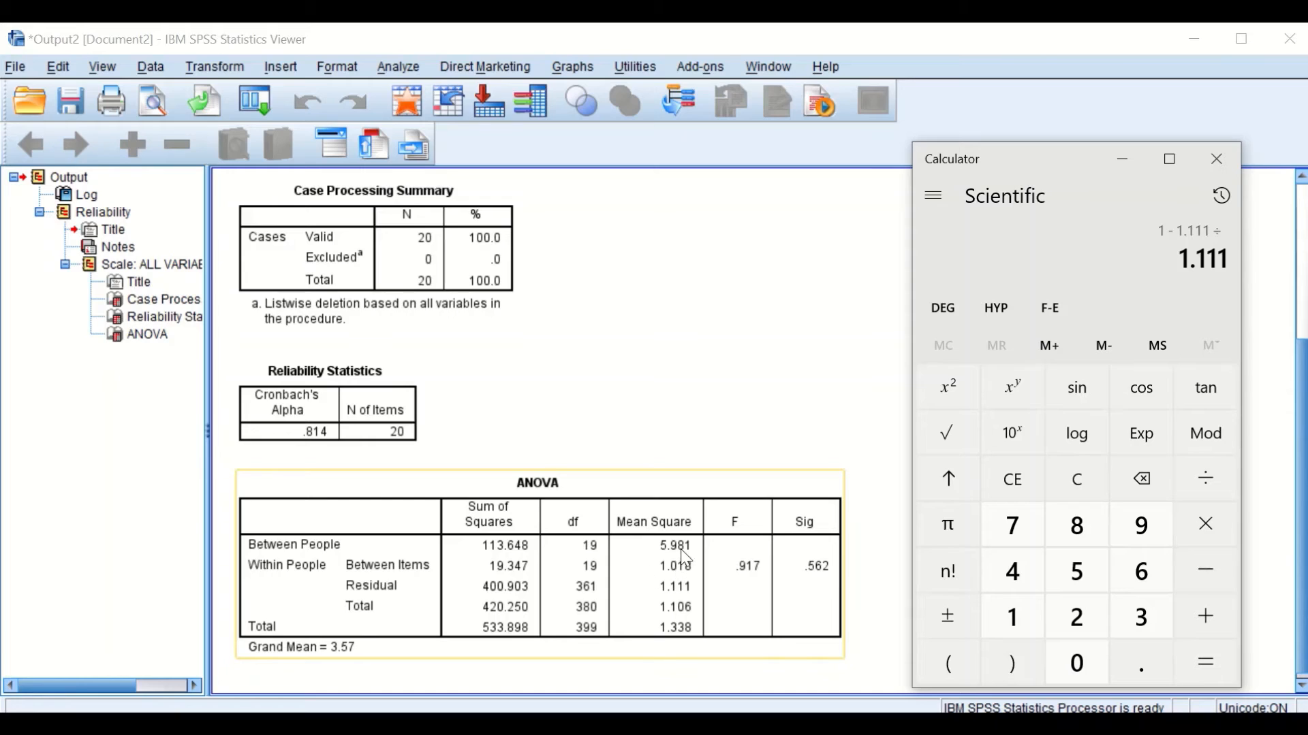
mouse_move(313, 573)
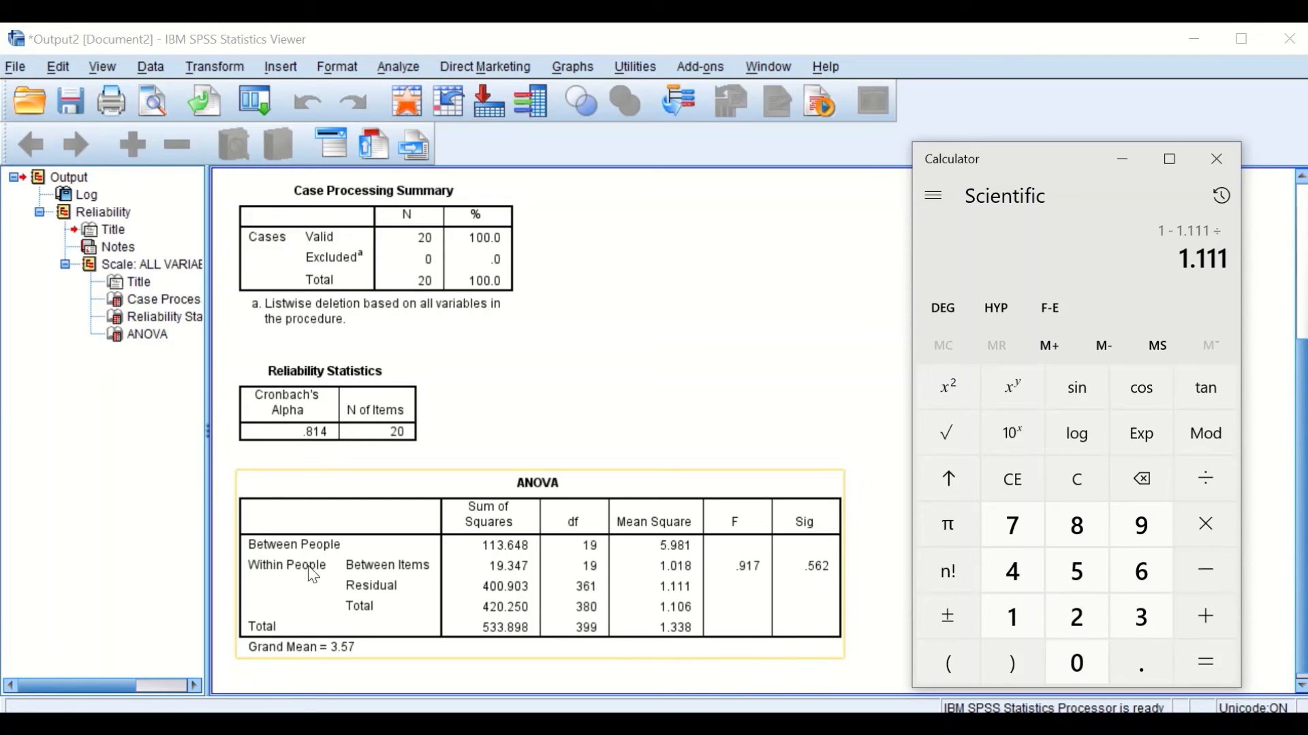
mouse_move(555, 550)
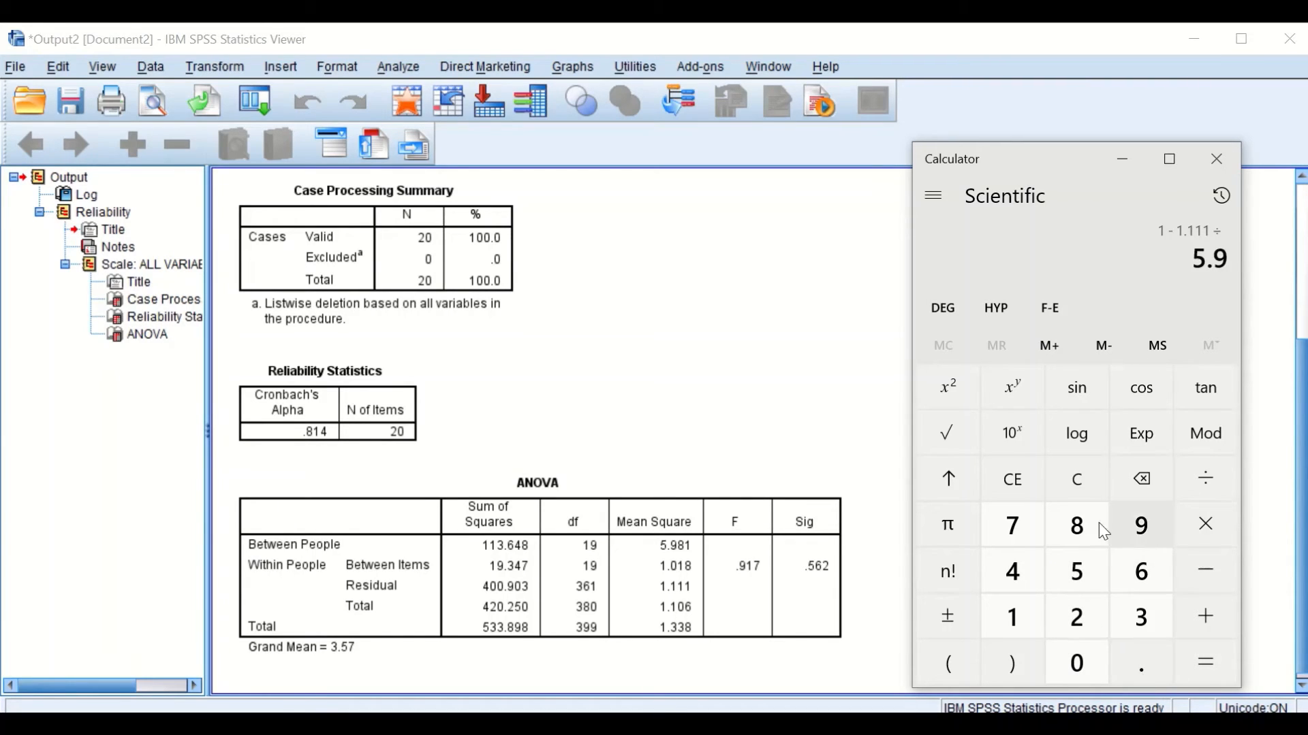
click(1076, 526)
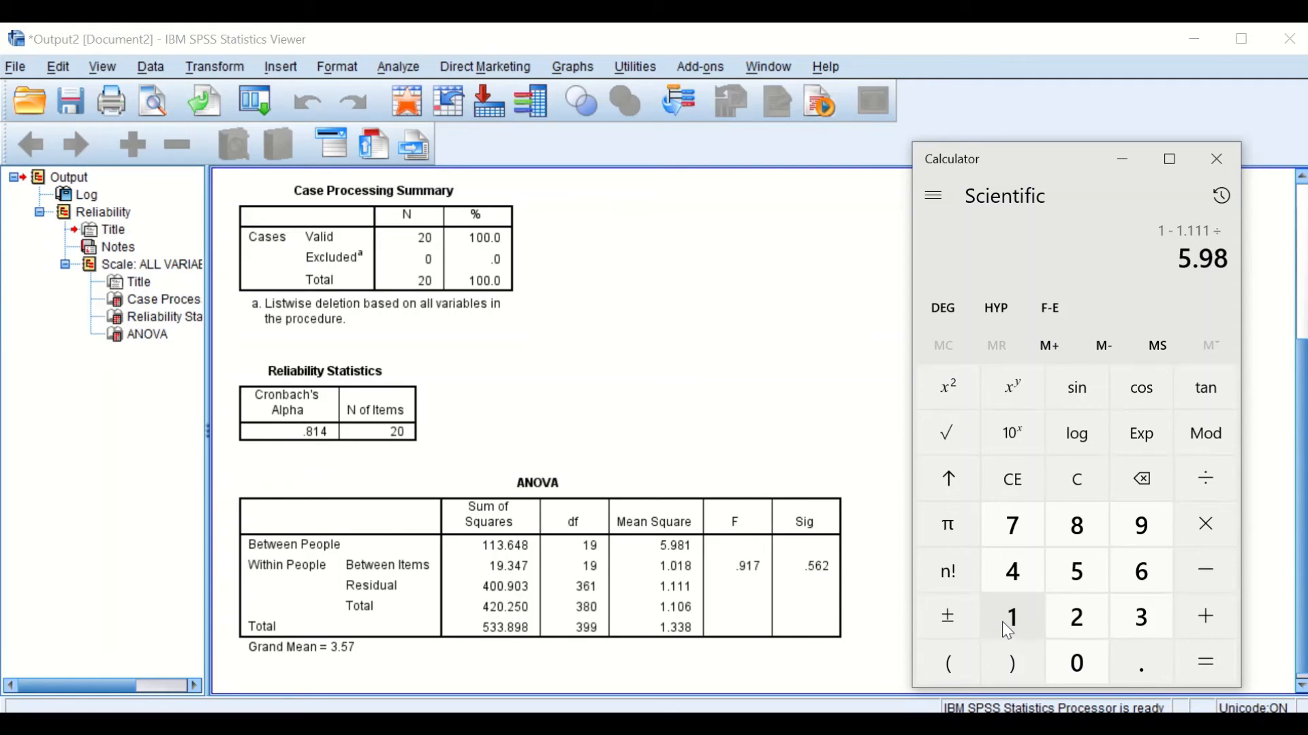
mouse_move(1012, 624)
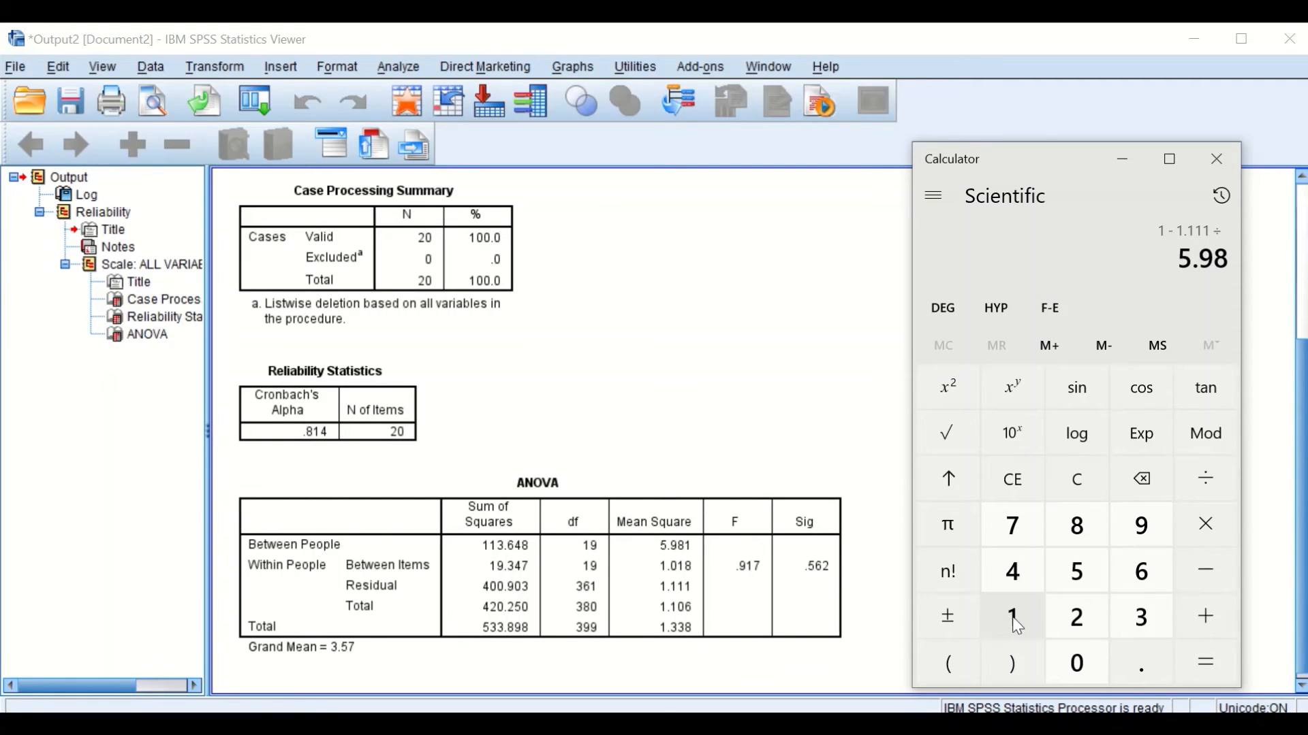
click(1203, 663)
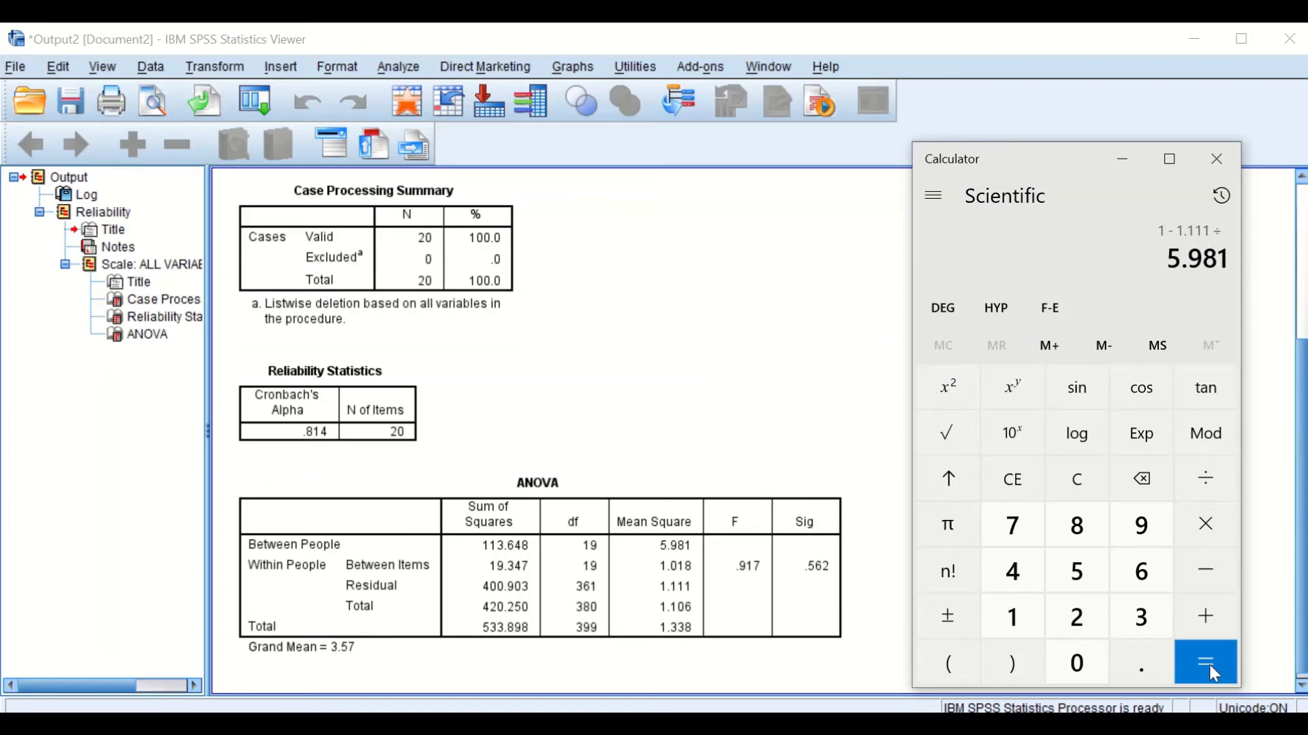
Step: Evaluate 1 − 1.111 ÷ 5.981 to about 0.814, matching Cronbach's Alpha
click(1204, 663)
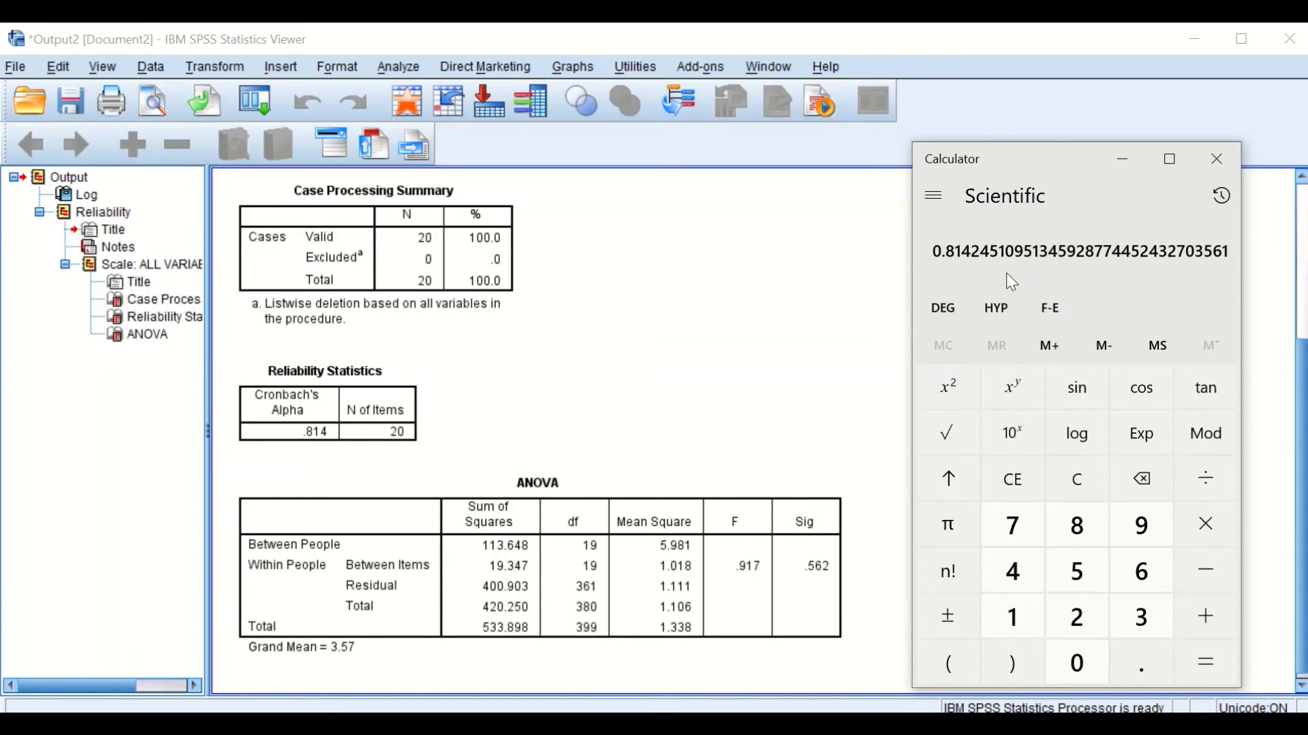
mouse_move(956, 253)
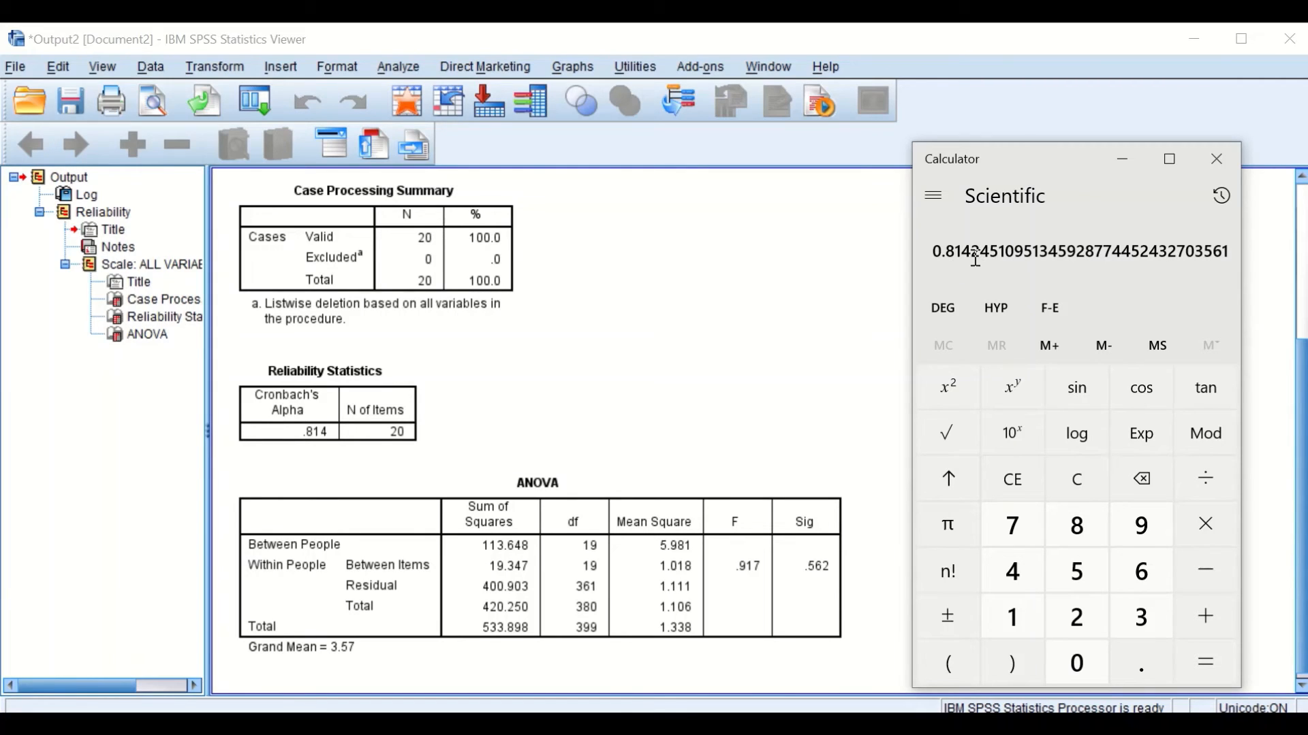
mouse_move(1003, 303)
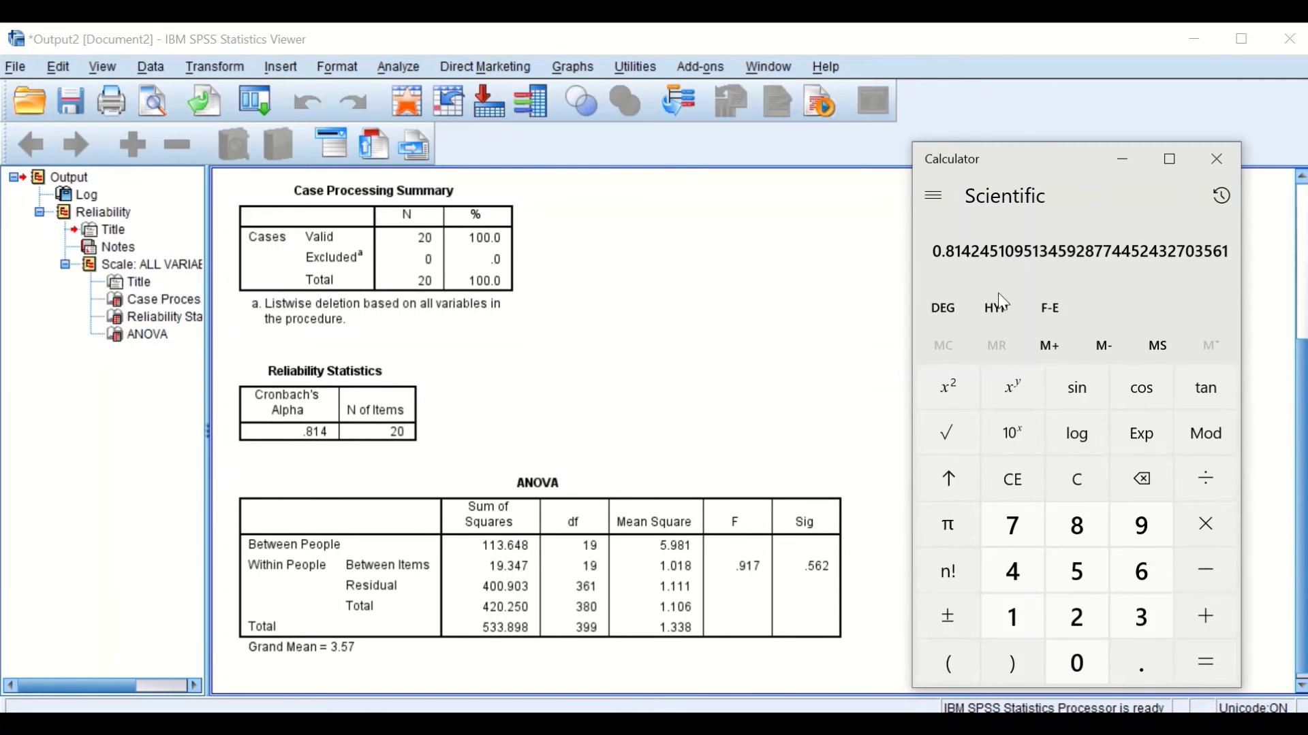